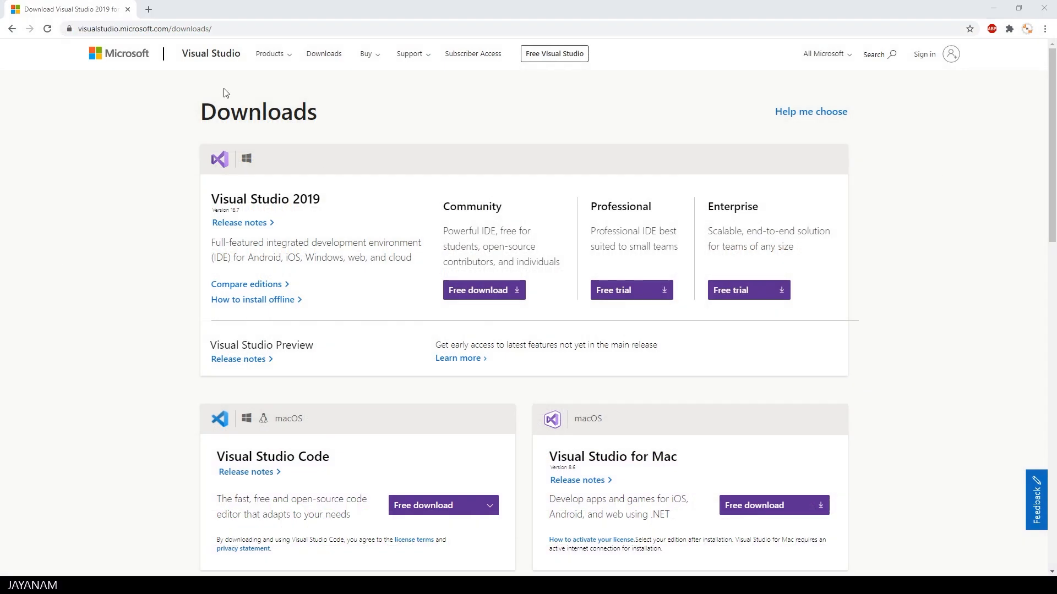
- Start modifying the Visual Studio Community 2019 installation from the Installer's More menu
left_click(155, 29)
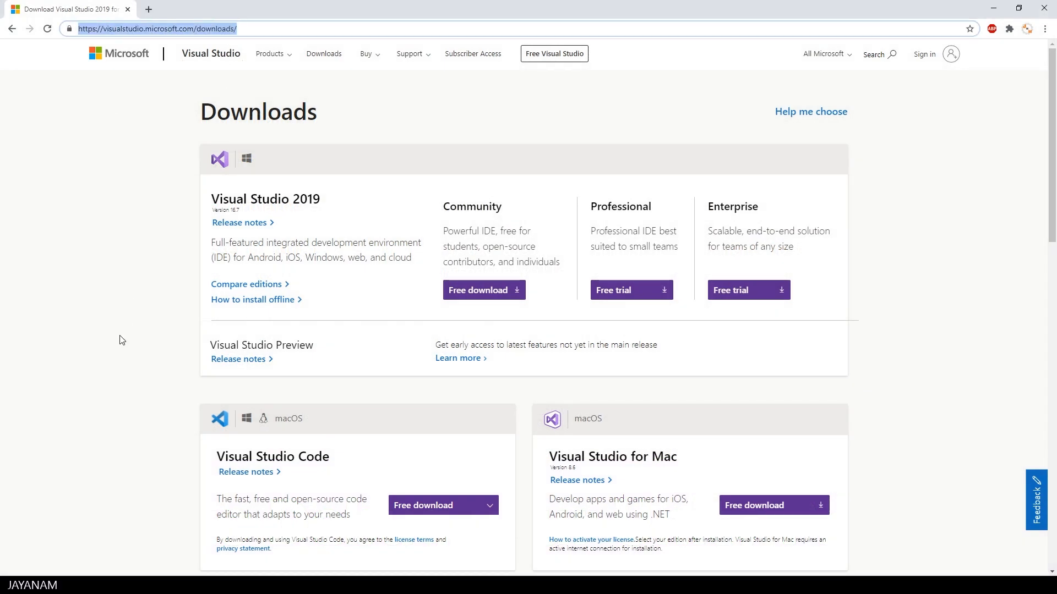
mouse_move(575, 238)
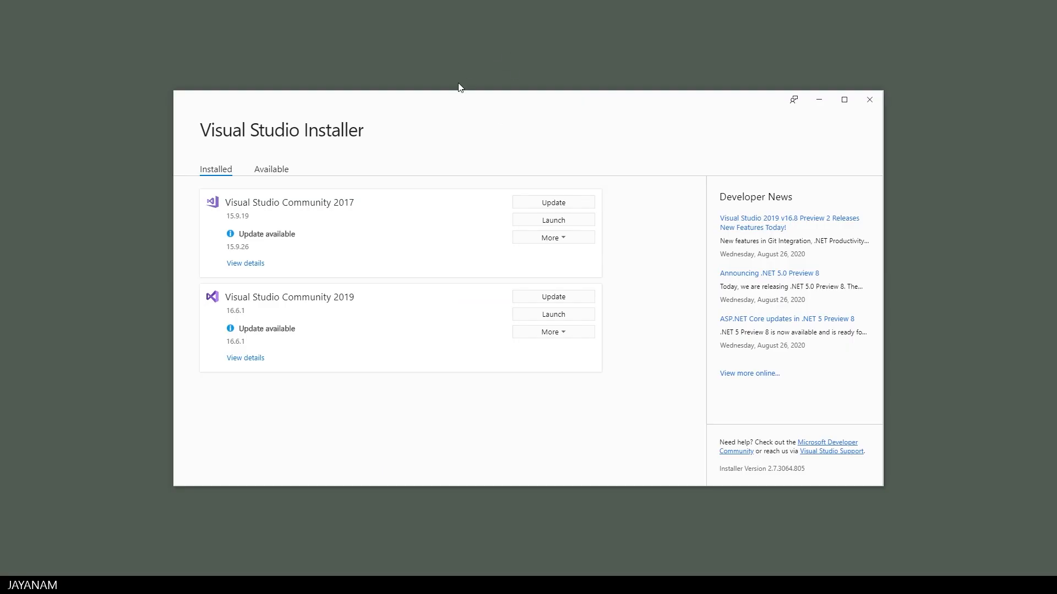
mouse_move(541, 411)
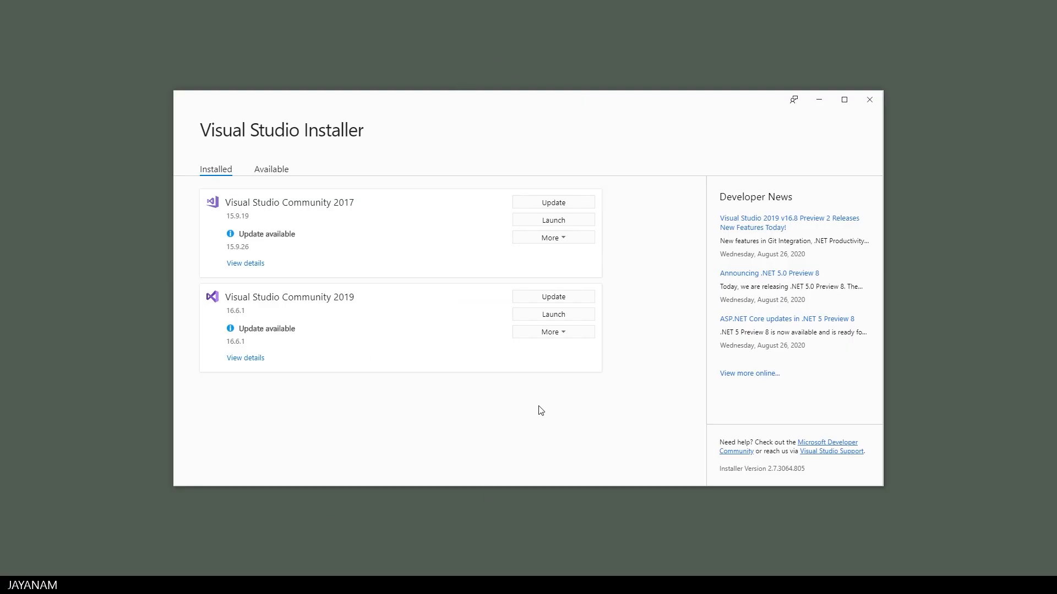
left_click(551, 331)
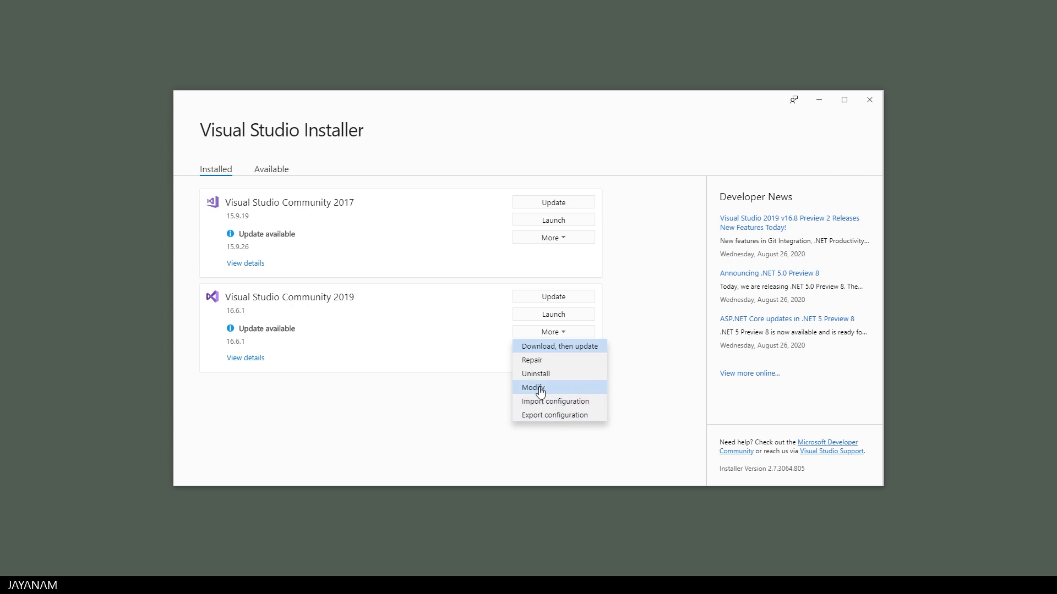
left_click(532, 387)
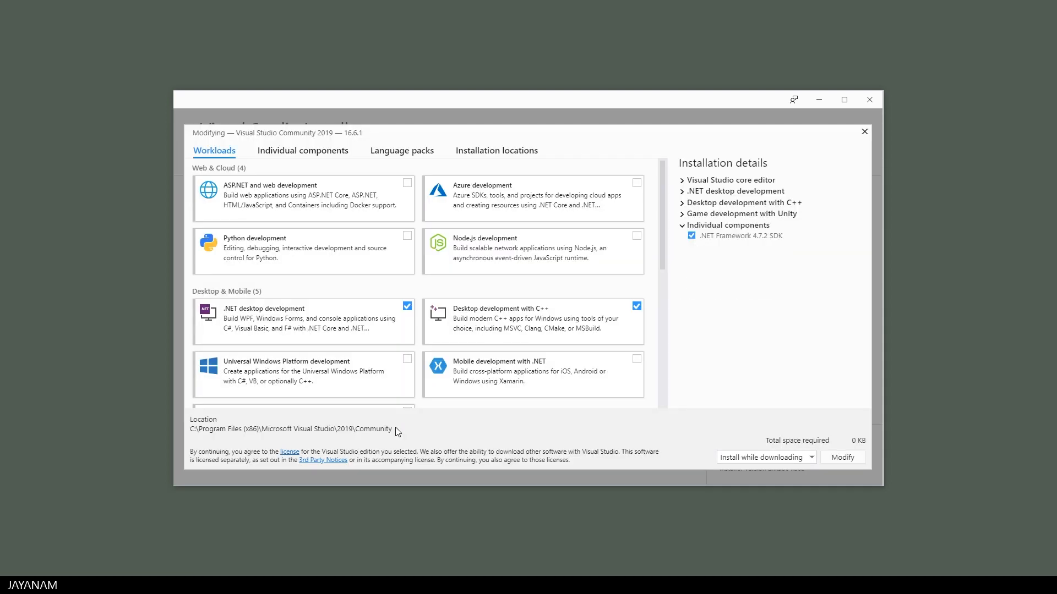
- Locate the Game development with Unity workload and expand its installation details
scroll("down", 3)
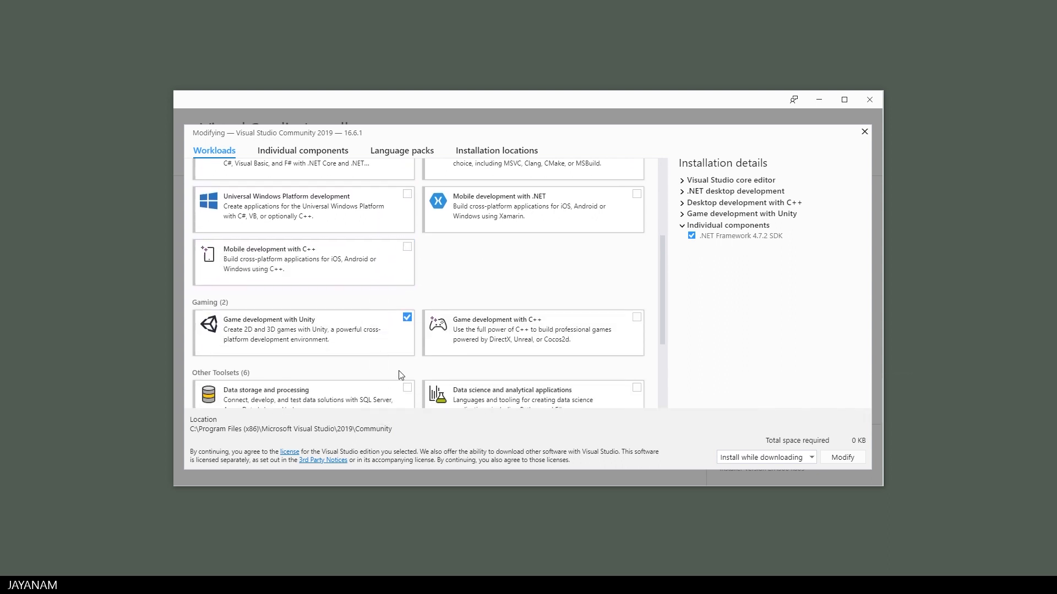
scroll("down", 3)
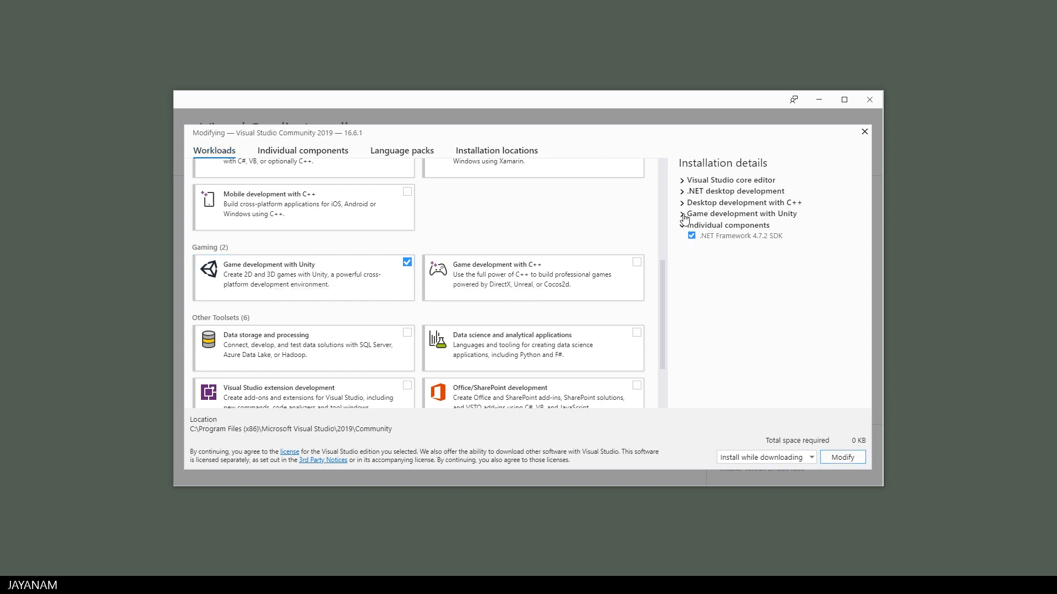
left_click(683, 214)
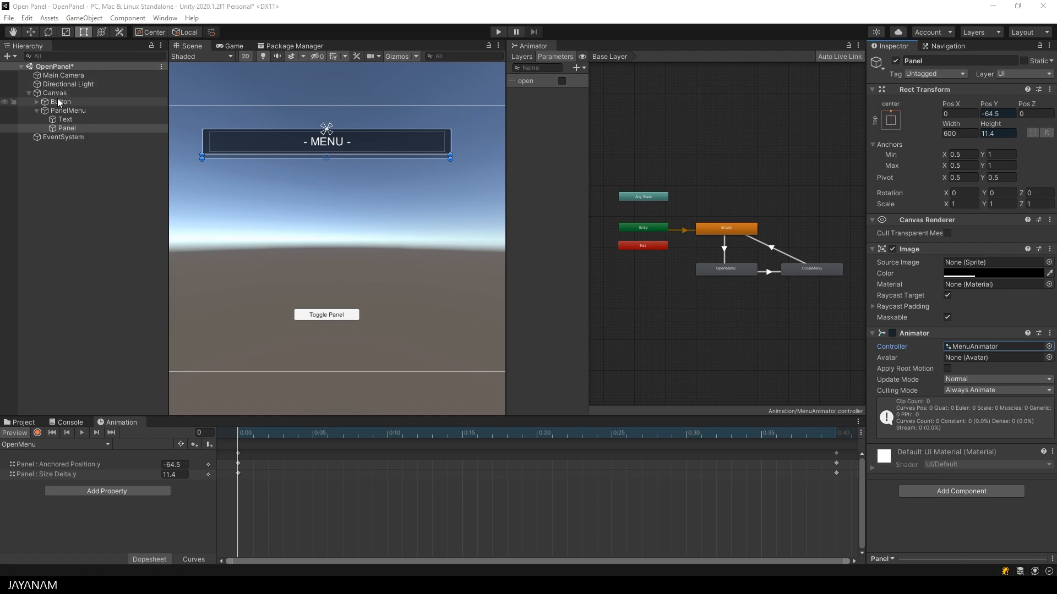
- Select the Button object in the Hierarchy to inspect its On Click event
left_click(59, 102)
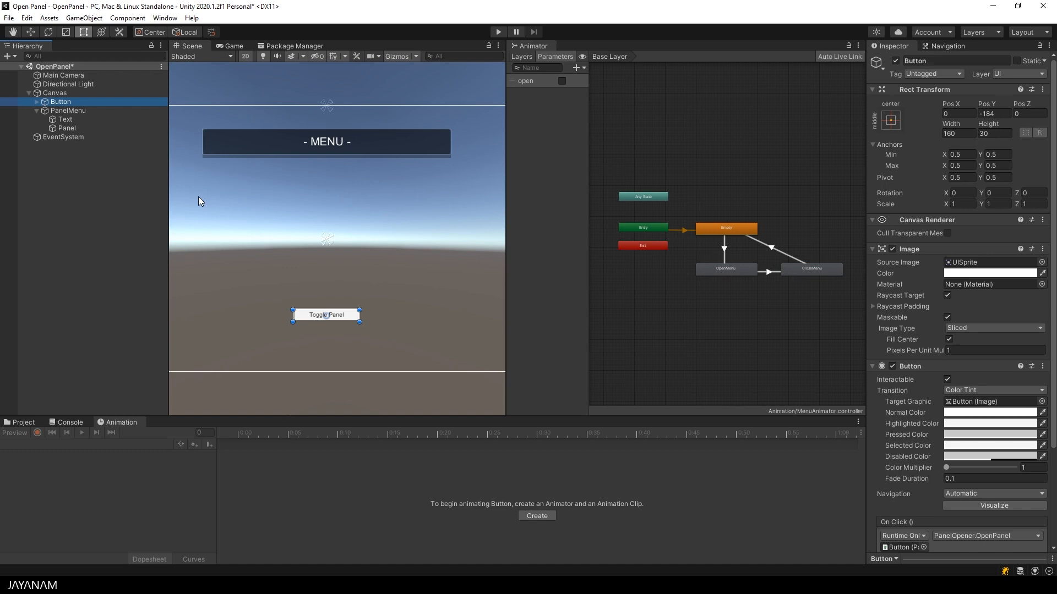
left_click(68, 127)
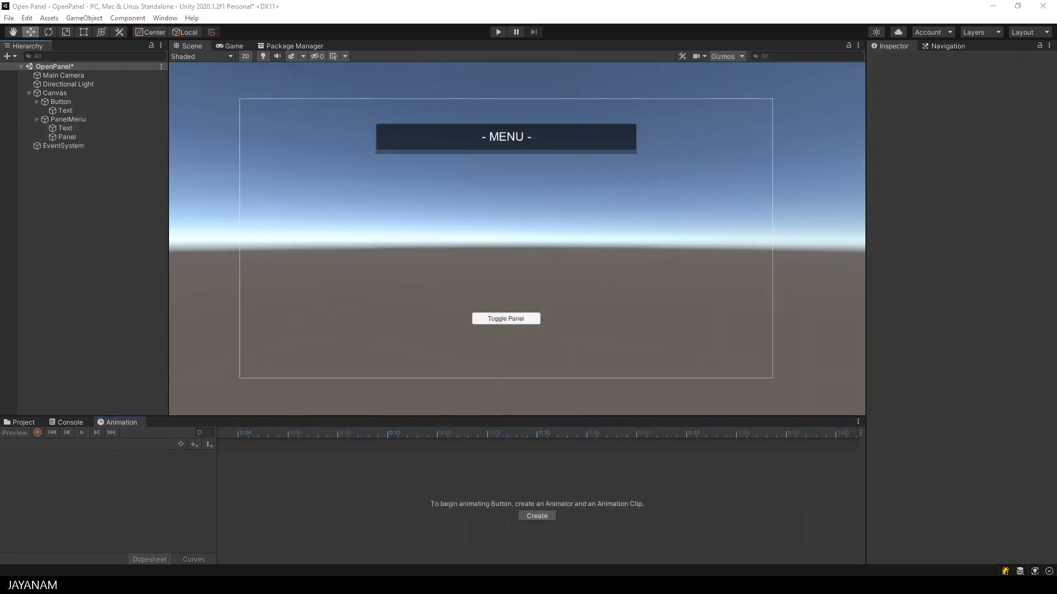
left_click(59, 102)
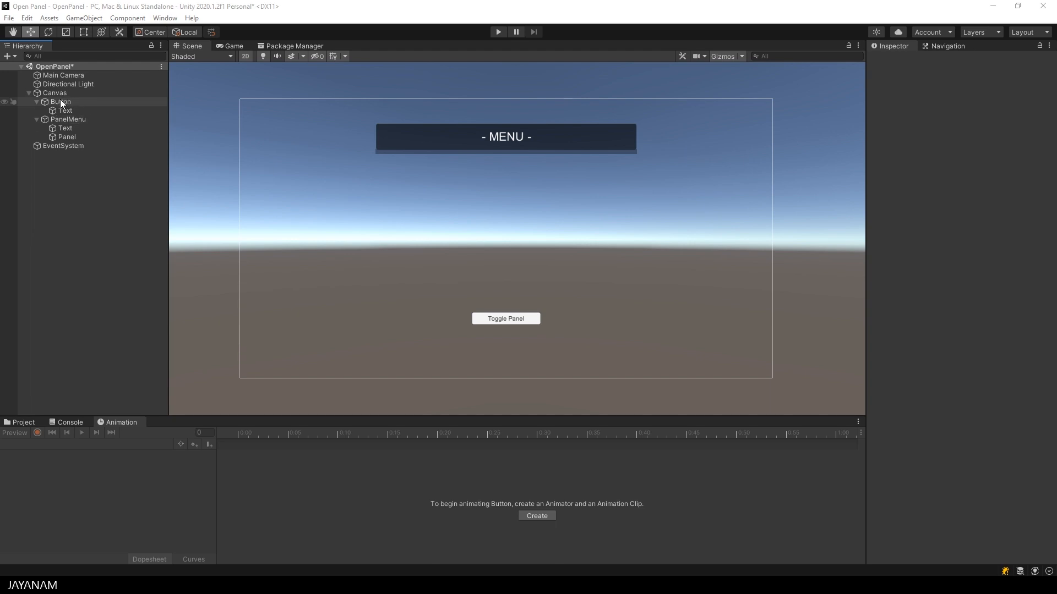
left_click(59, 102)
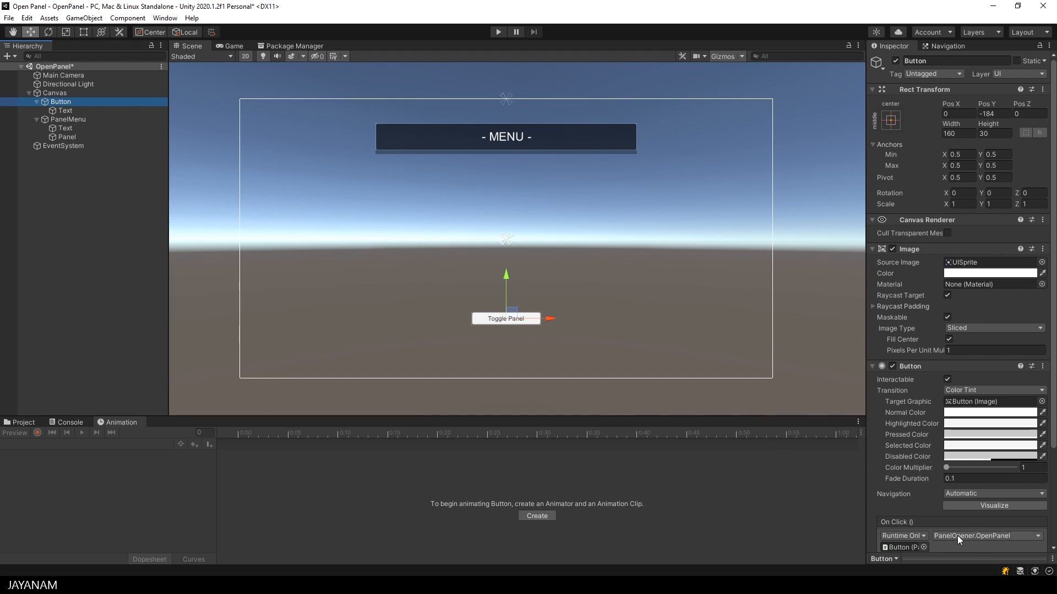
- Set the button's On Click handler to PanelOpener.OpenPanel
left_click(984, 536)
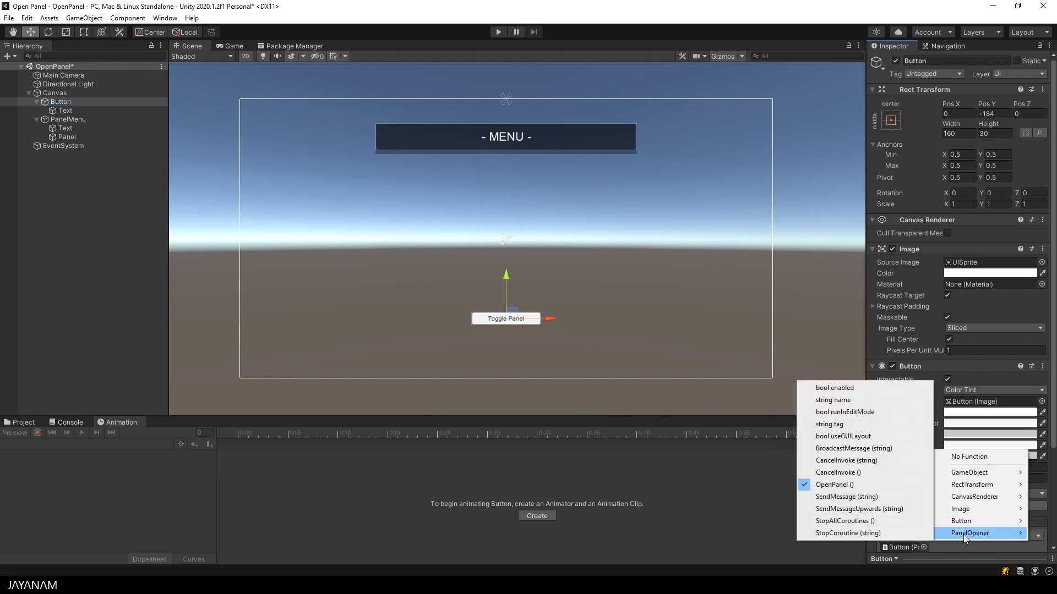
mouse_move(835, 485)
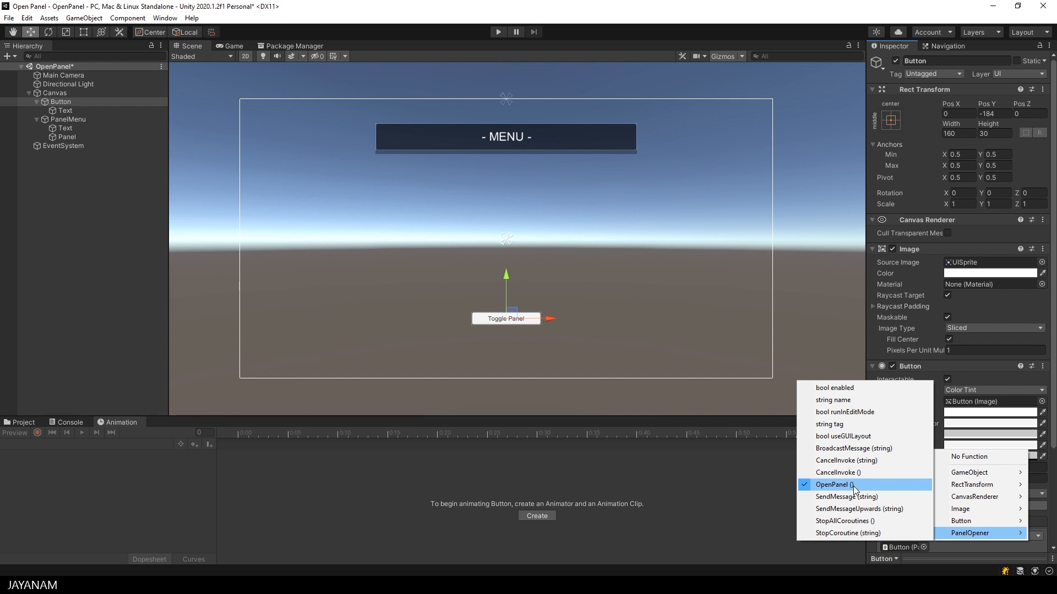
left_click(833, 484)
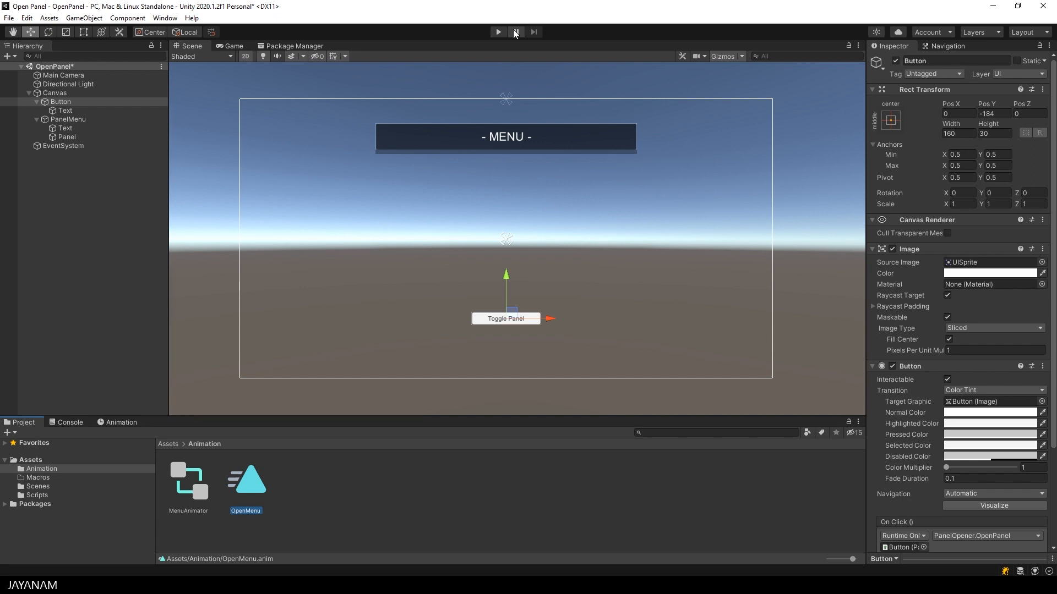
- Run the scene and press Toggle Panel, producing UnassignedReferenceException errors for Panel
left_click(497, 32)
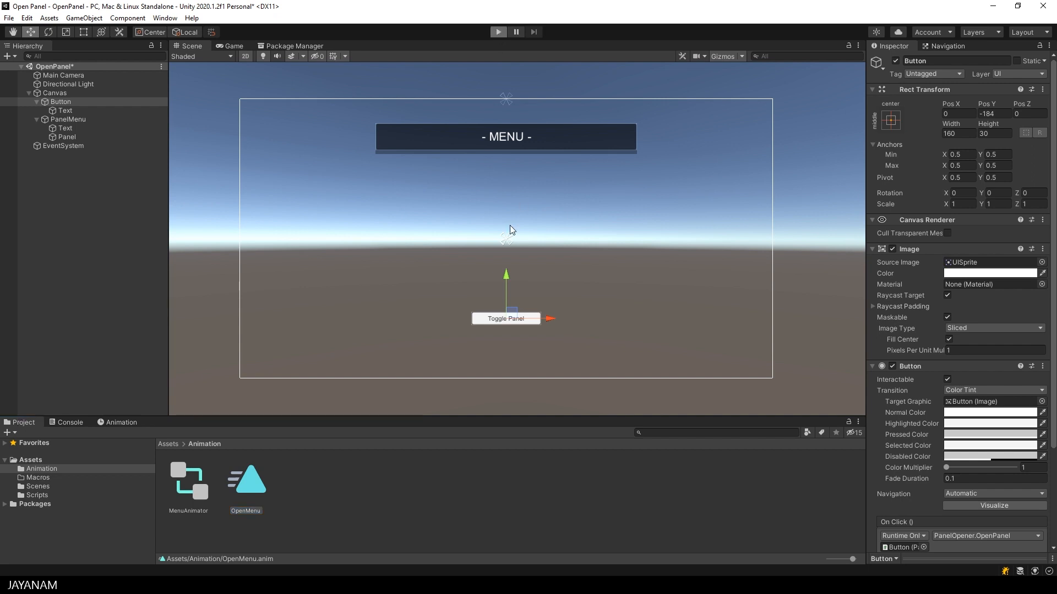
left_click(497, 32)
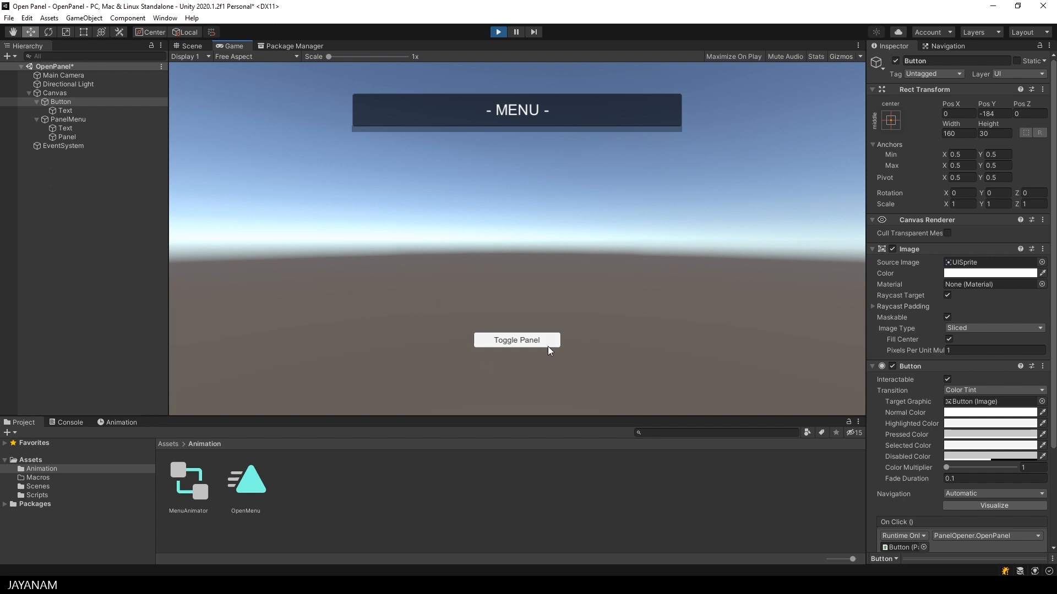
left_click(516, 340)
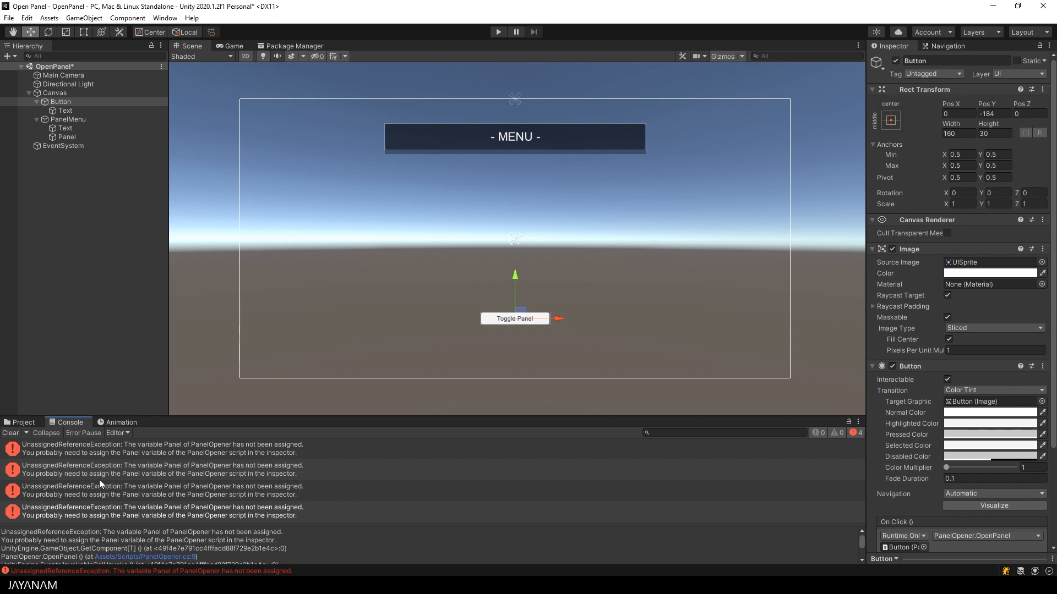
mouse_move(169, 476)
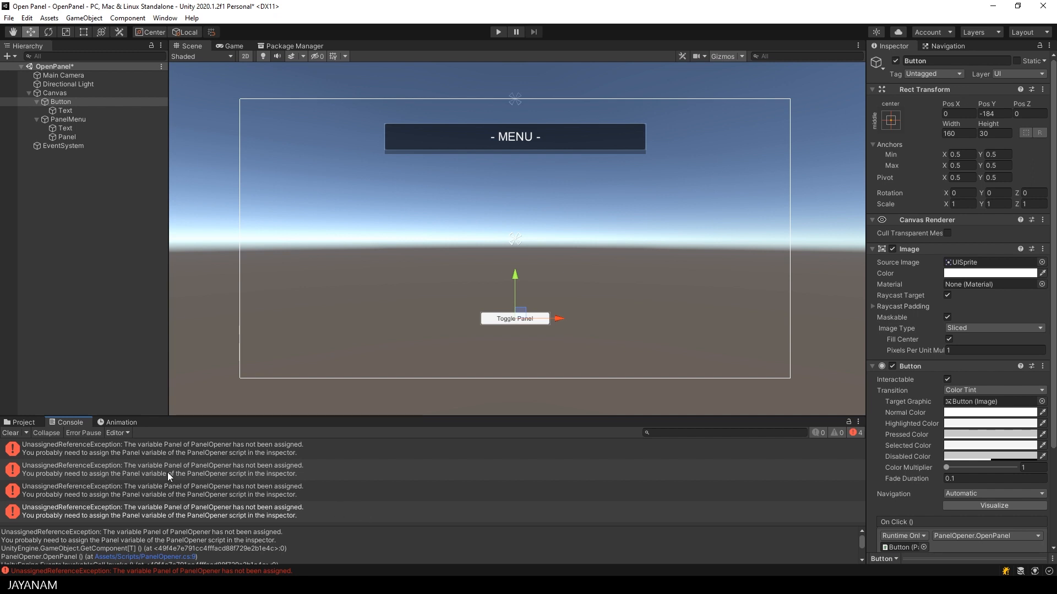
mouse_move(920, 413)
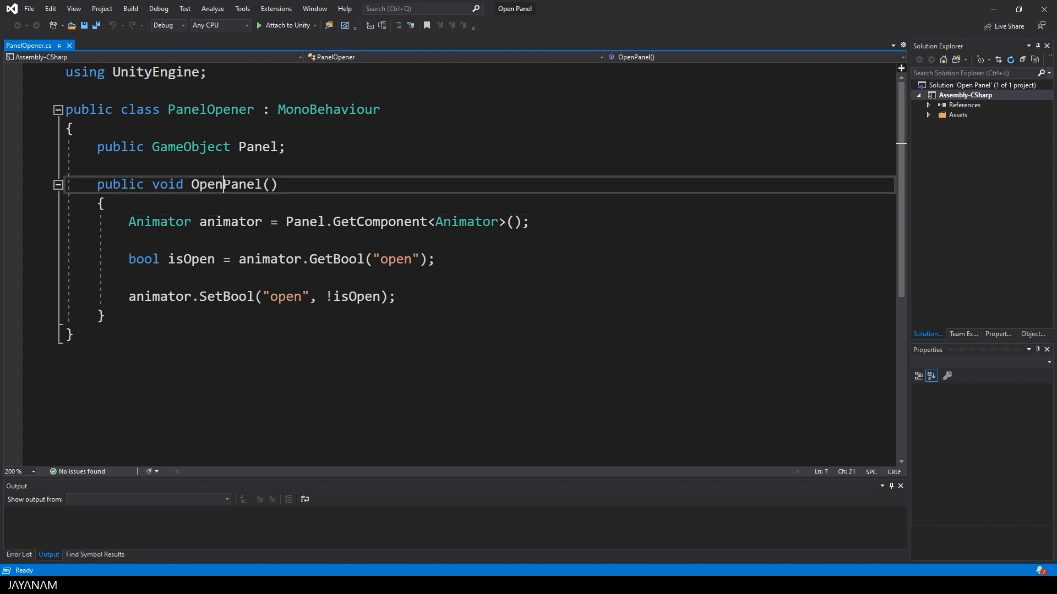
- Set a breakpoint on the GetComponent line in PanelOpener.cs and attach the debugger to Unity
double_click(225, 184)
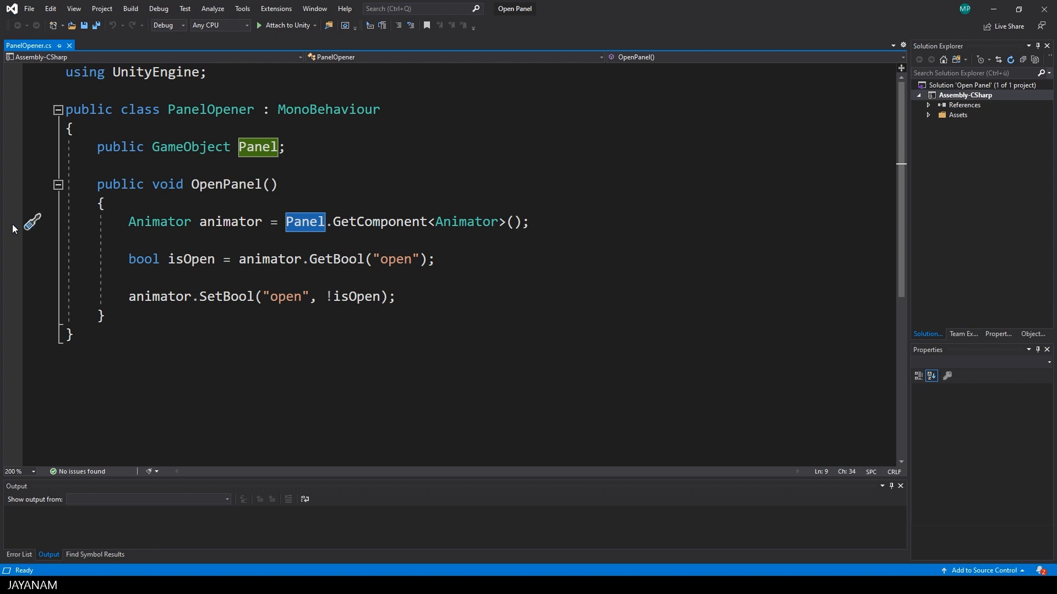
left_click(12, 222)
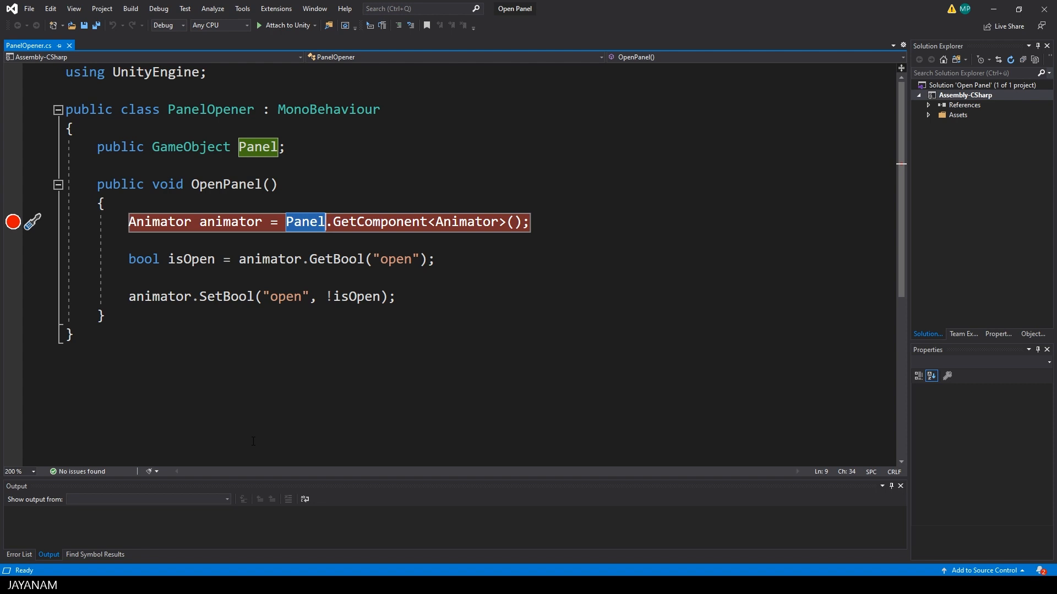
mouse_move(286, 25)
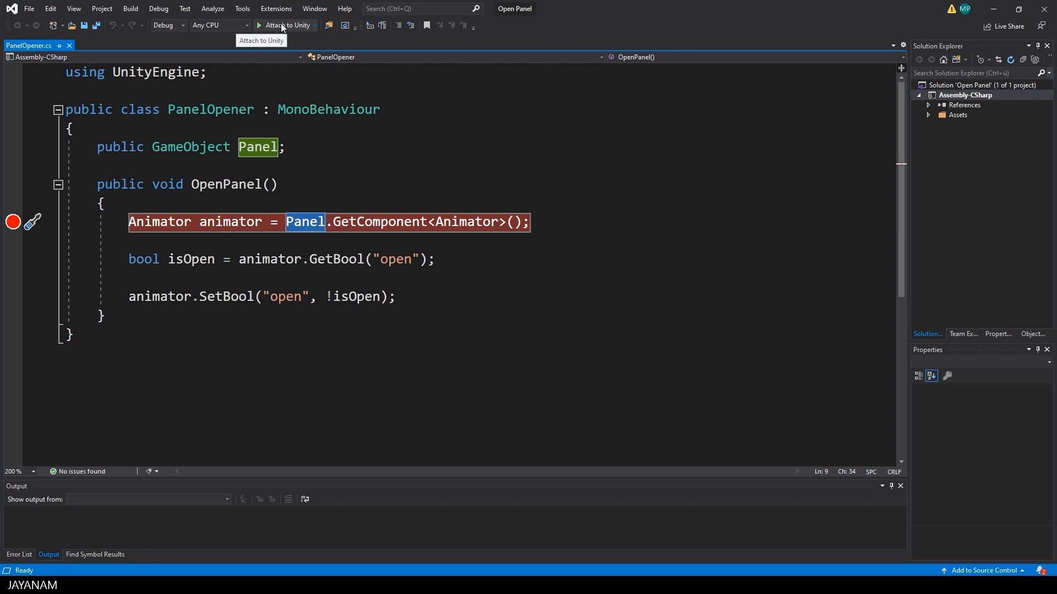
left_click(283, 25)
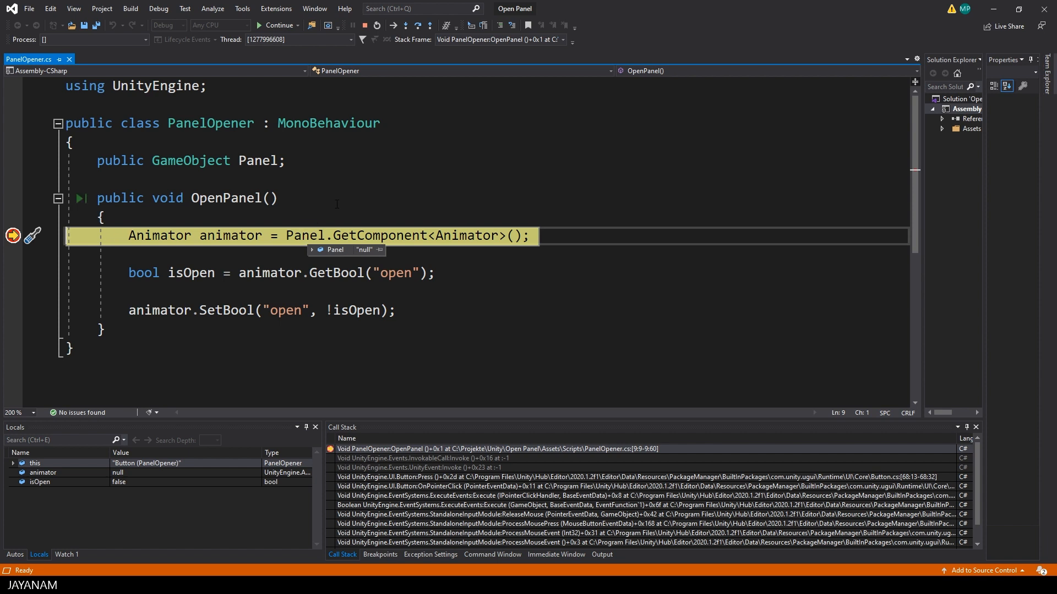
- Inspect the Panel variable at the breakpoint, seeing it is null, and continue execution
double_click(305, 235)
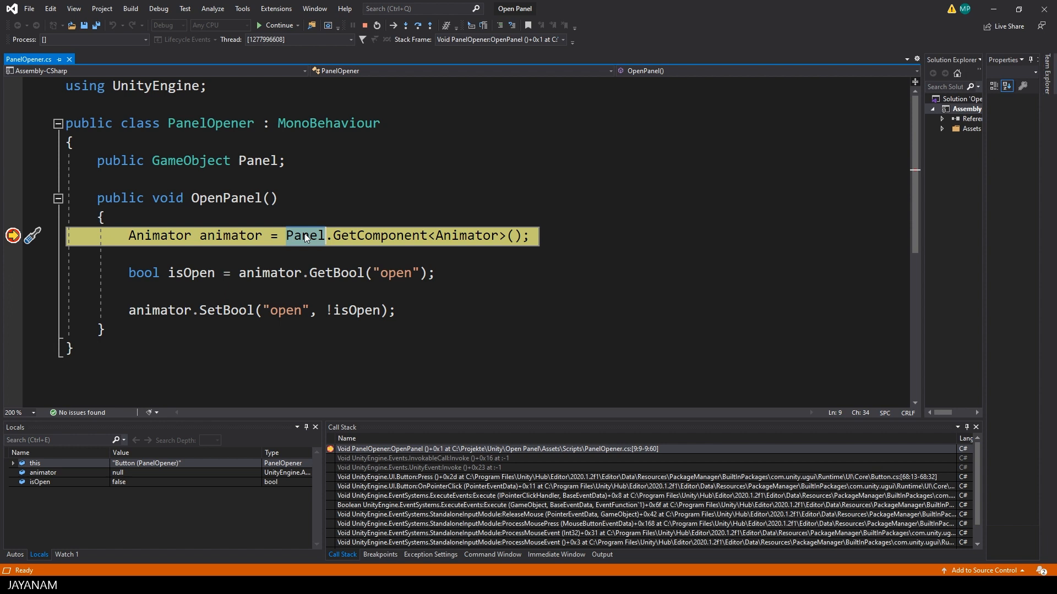
left_click(65, 553)
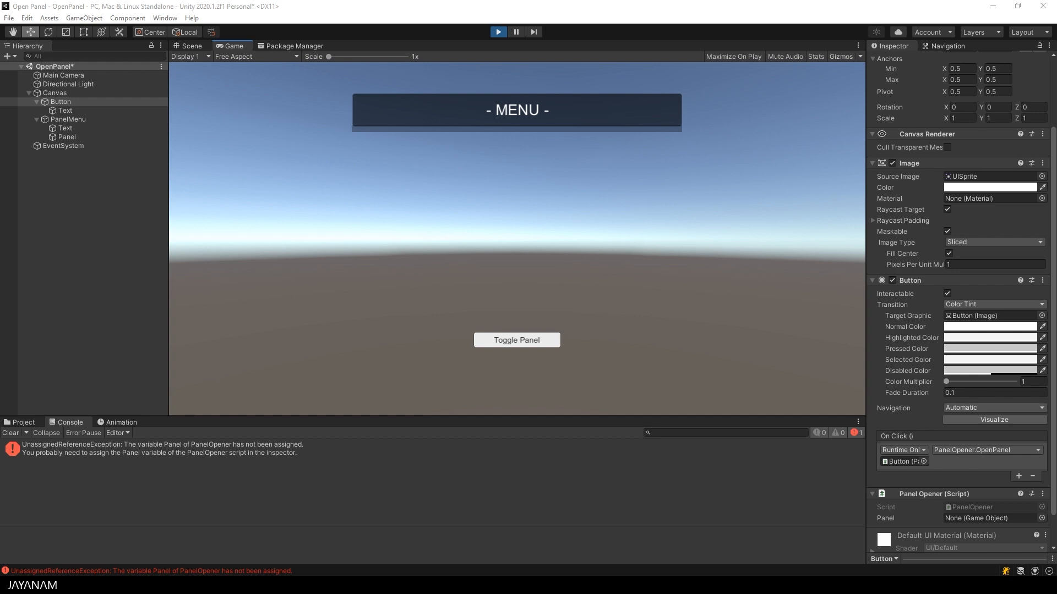
- Stop play mode and target the Panel Opener script's empty Panel reference in the Inspector
left_click(191, 46)
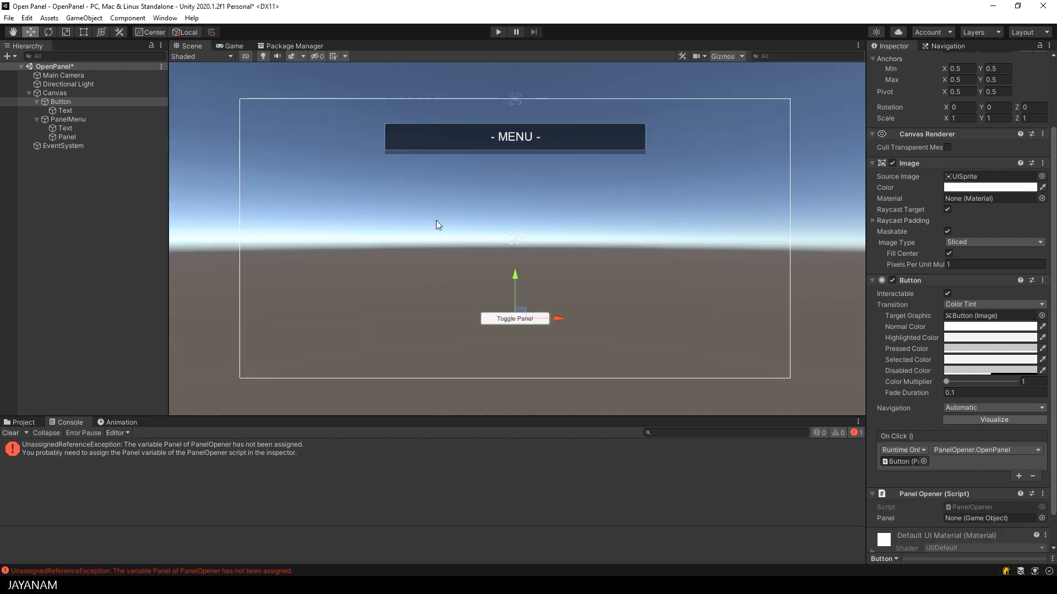
scroll("down", 3)
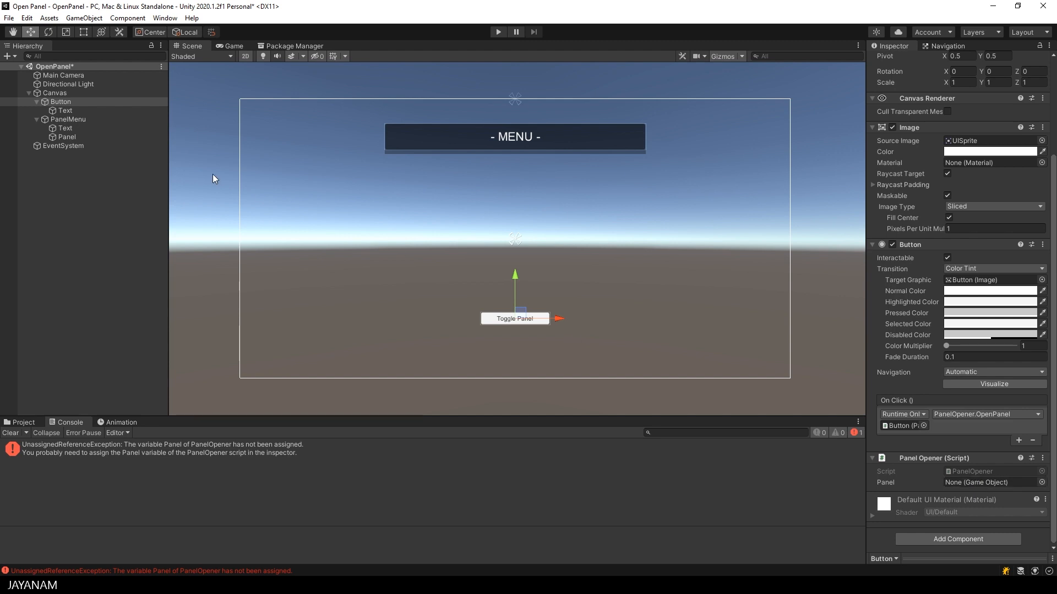
left_click(988, 482)
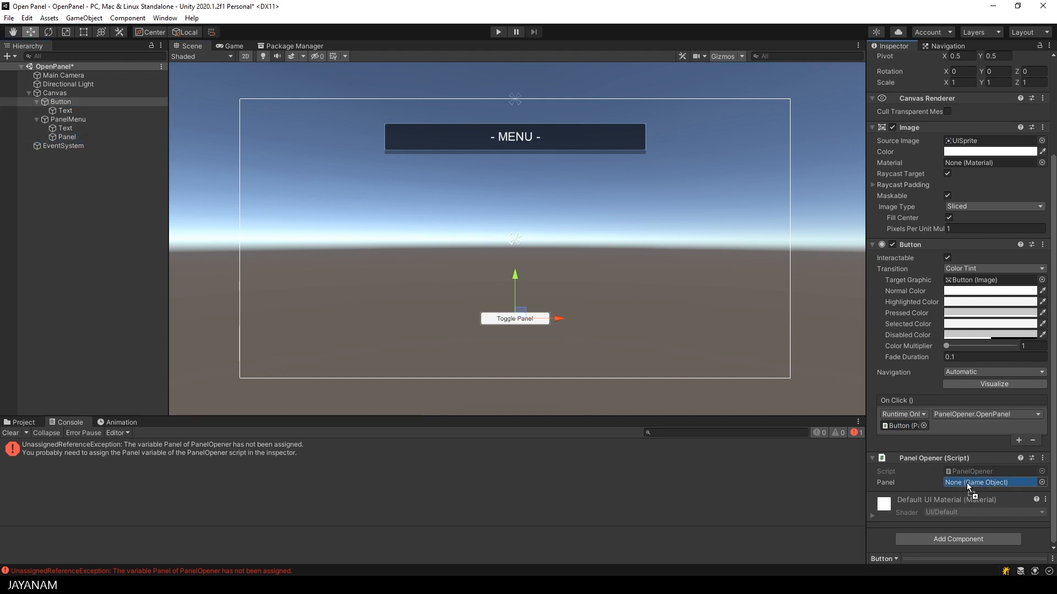
left_click(987, 482)
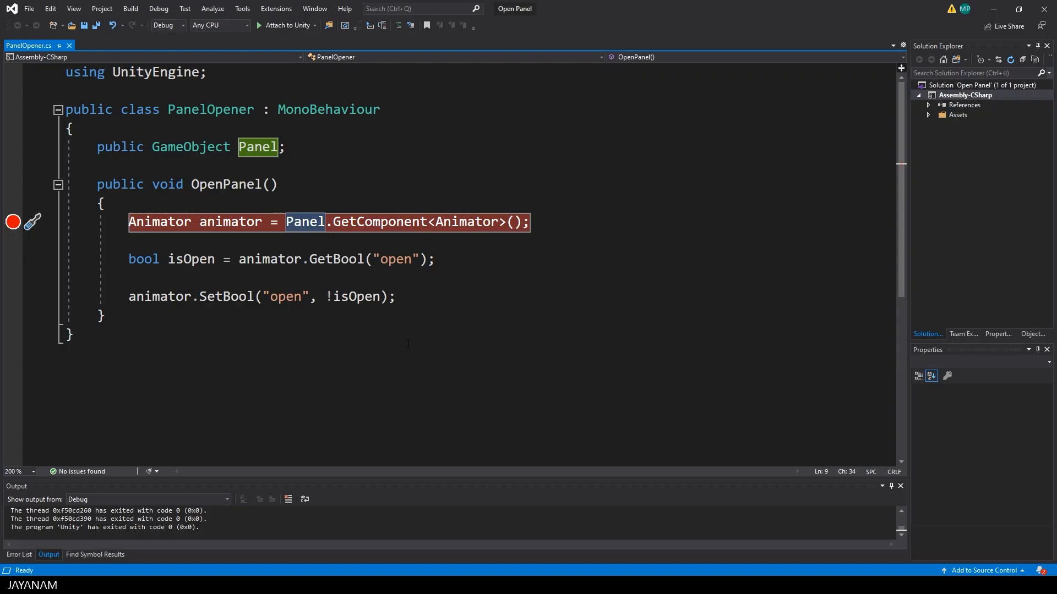
mouse_move(286, 25)
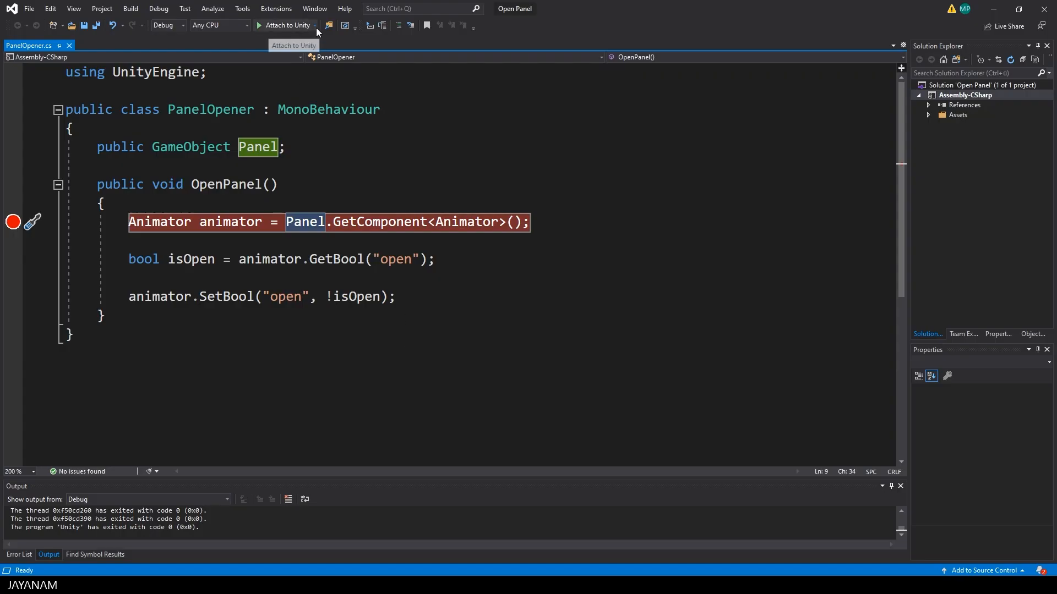
- Switch the debug target to Attach to Unity and Play
left_click(314, 25)
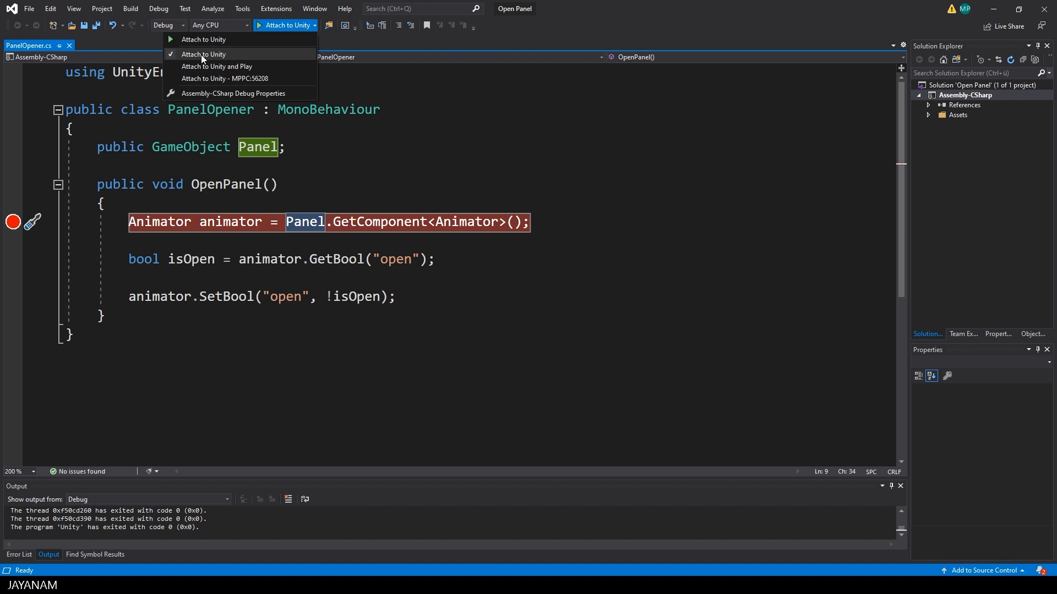
mouse_move(212, 66)
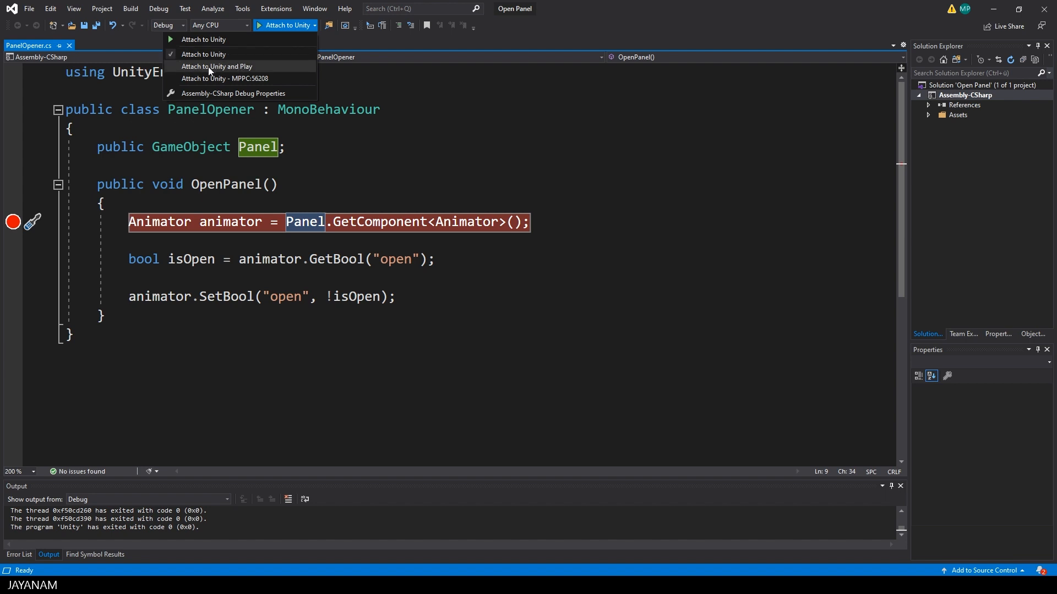
left_click(217, 66)
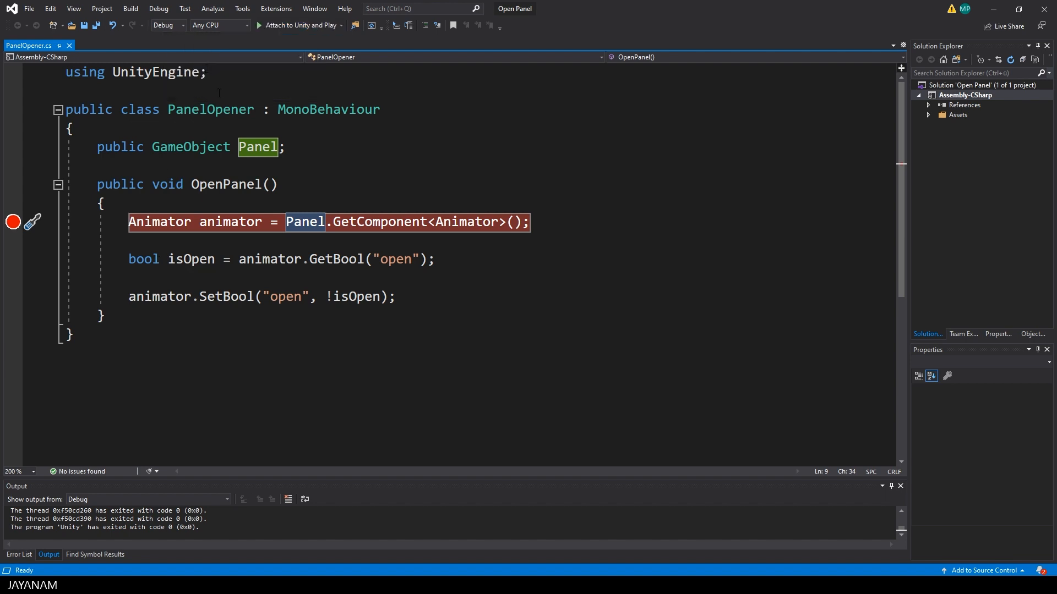
mouse_move(299, 26)
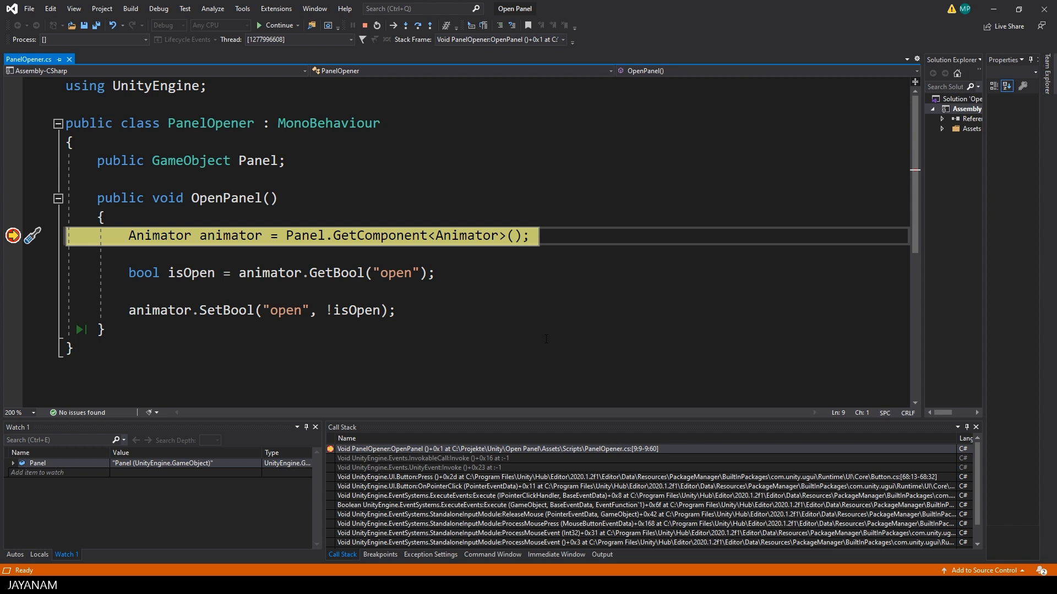
- Step over the GetComponent line with Panel assigned, then resume the game
key("F10")
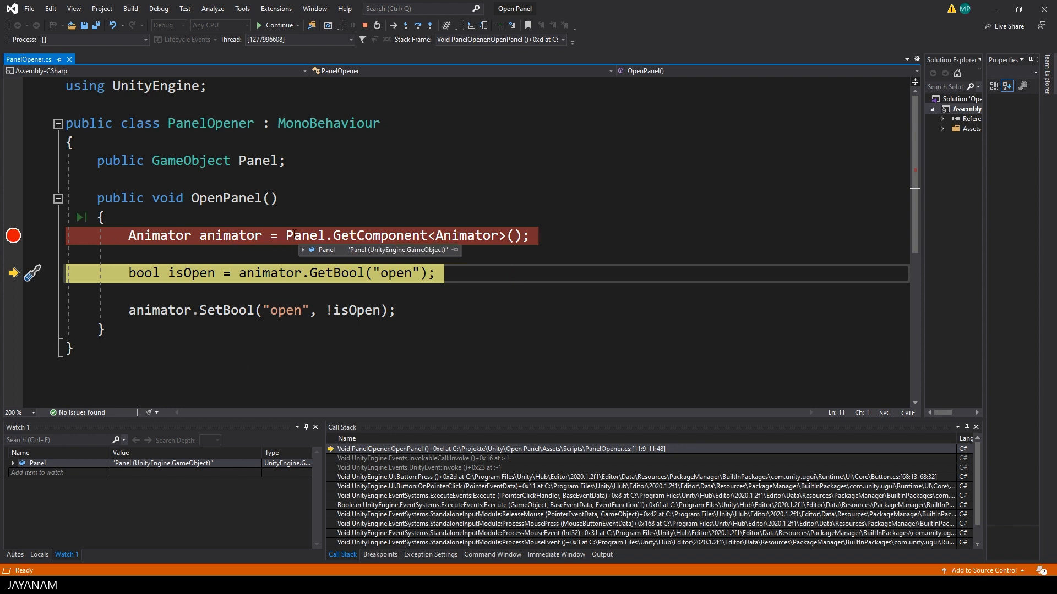
key("F10")
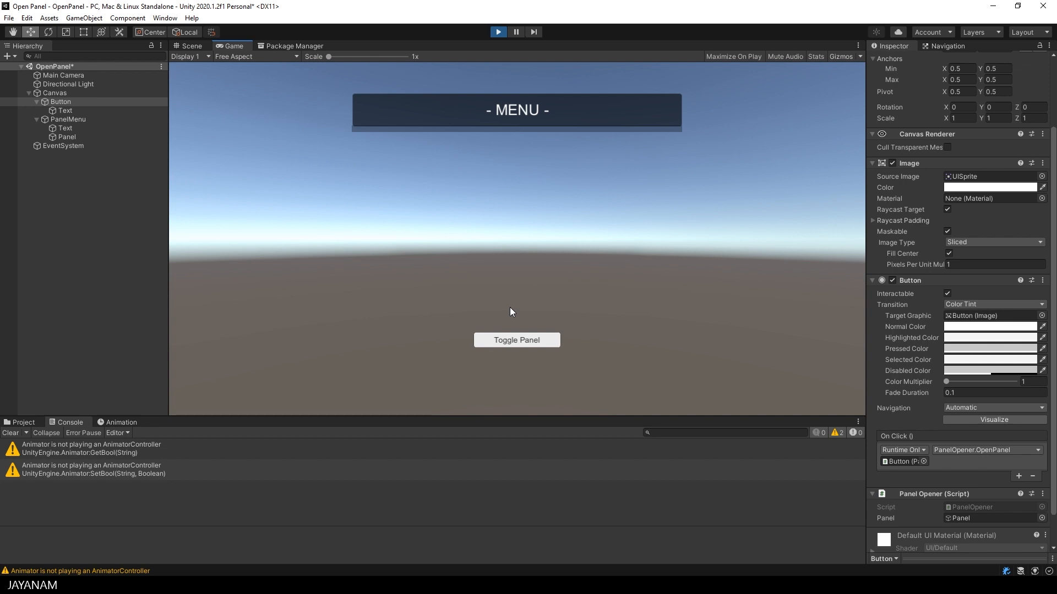
- Show the stack trace of the Animator warning pointing to PanelOpener.cs line 11
left_click(92, 448)
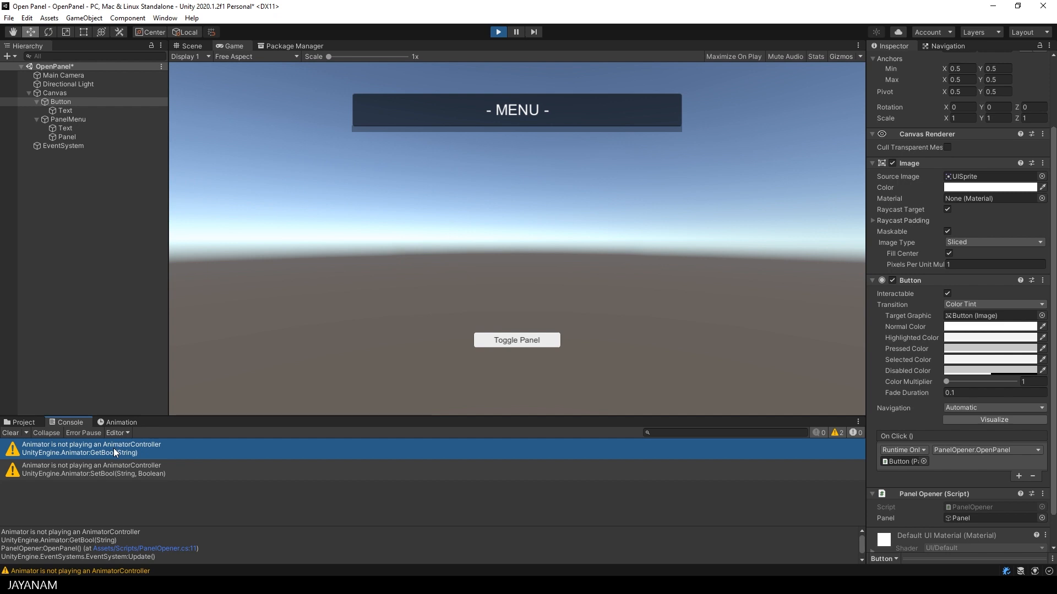
mouse_move(573, 398)
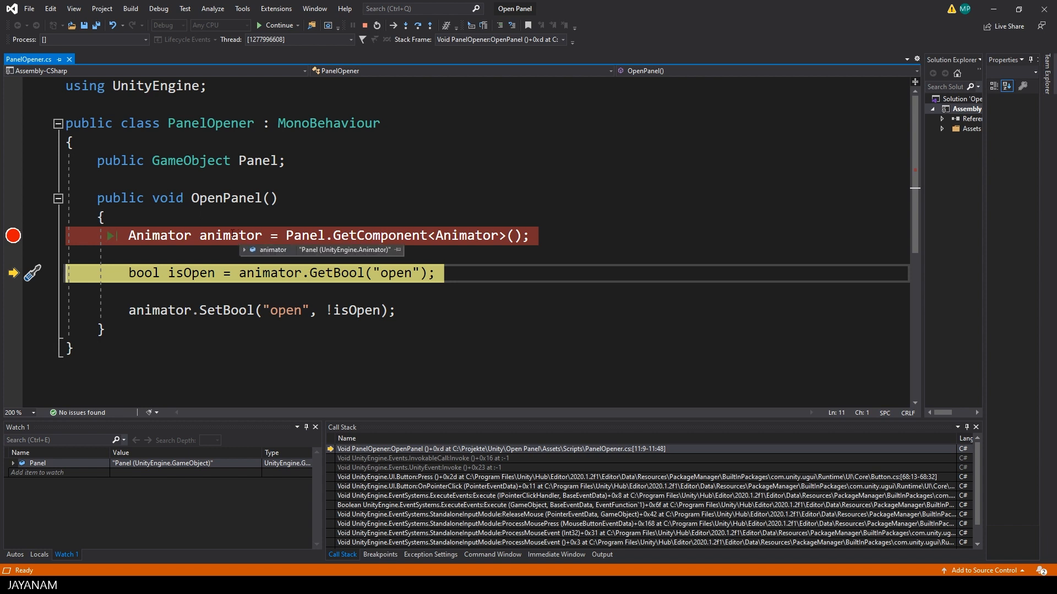
- Expand the animator DataTip and find runtimeAnimatorController is null
left_click(245, 250)
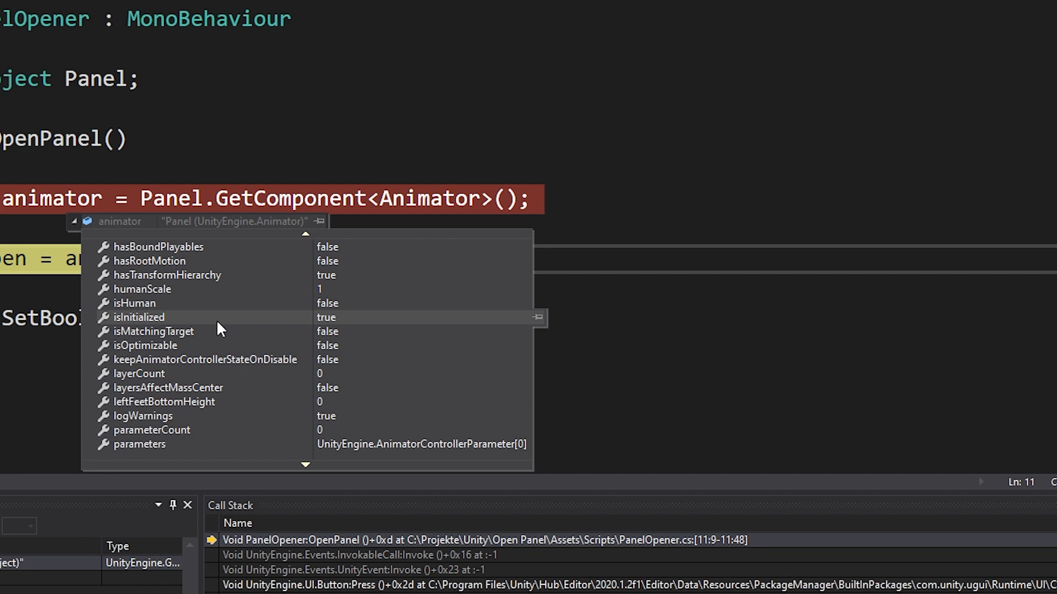
scroll("down", 3)
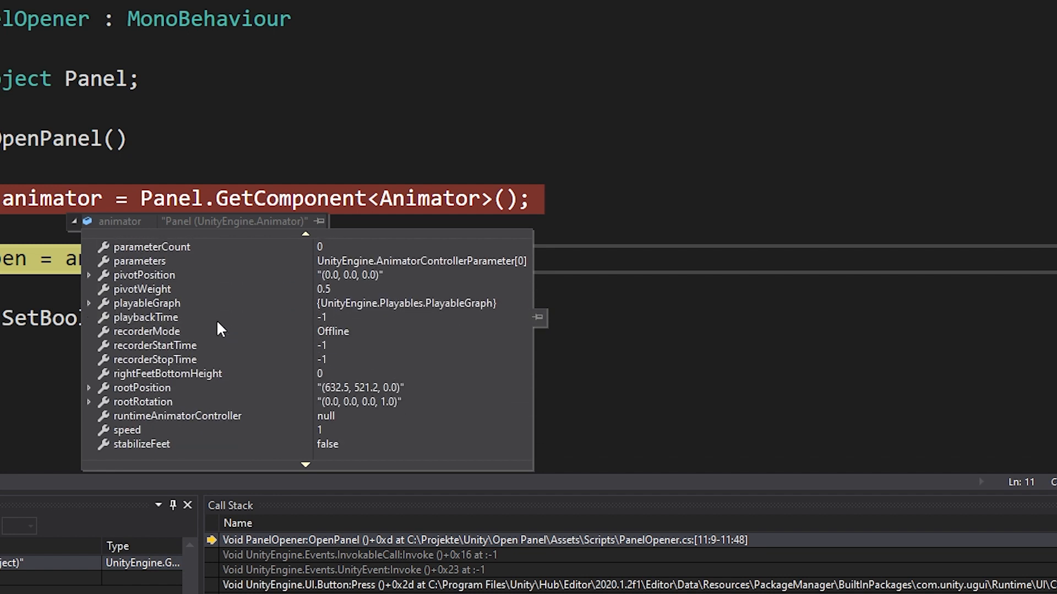
scroll("down", 3)
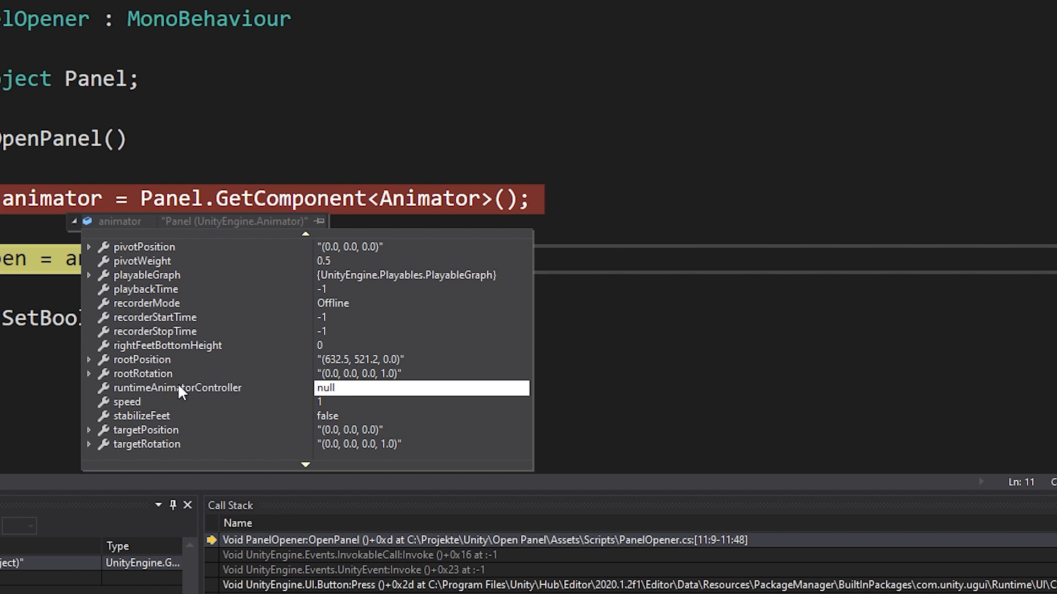
mouse_move(244, 430)
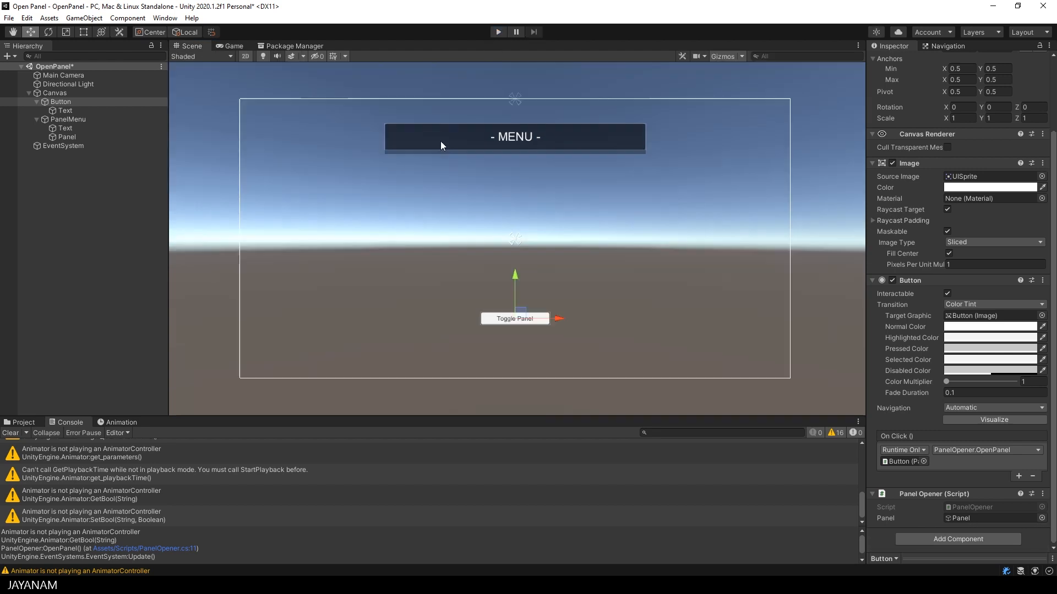
- Assign MenuAnimator as the Panel's Animator controller and start running the scene
left_click(68, 119)
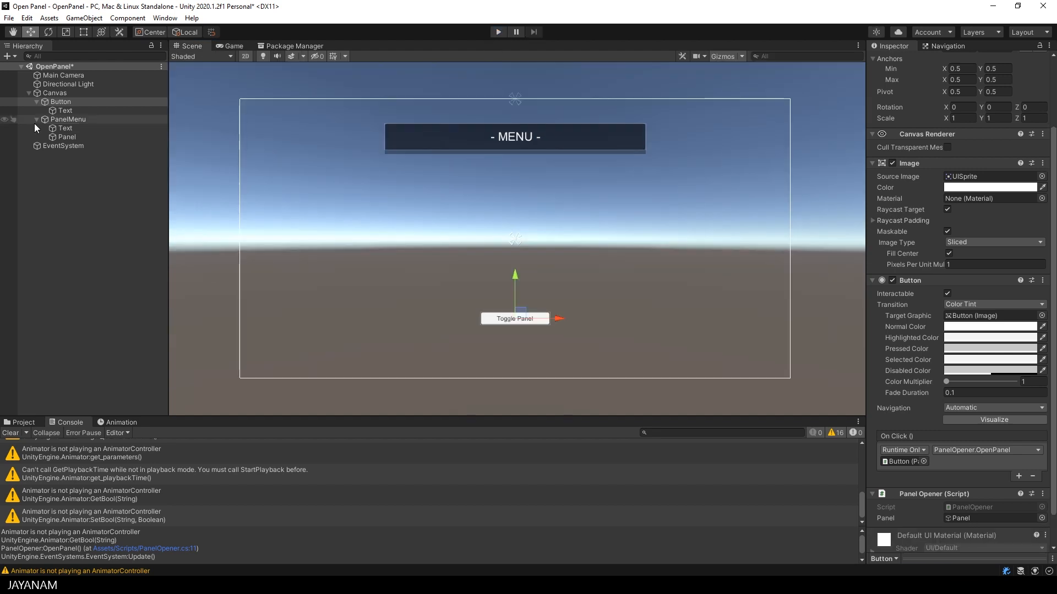
left_click(68, 136)
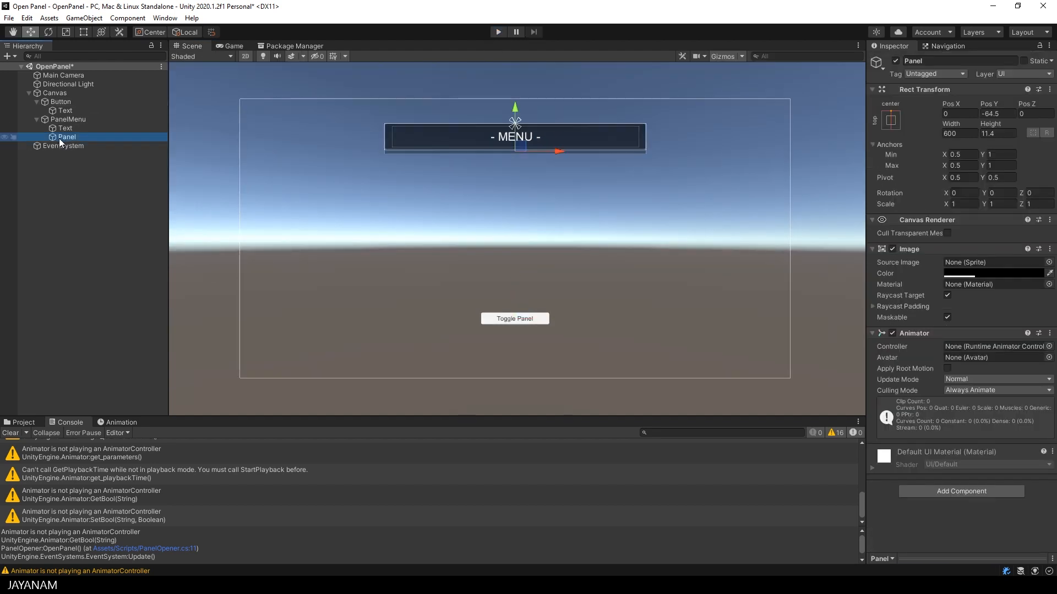
mouse_move(403, 393)
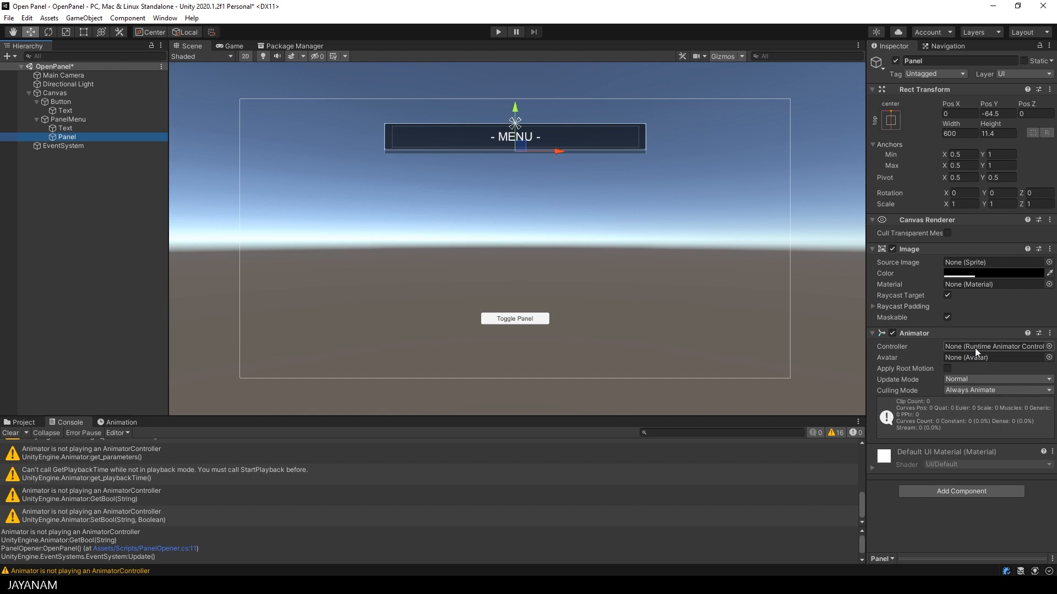
left_click(1049, 346)
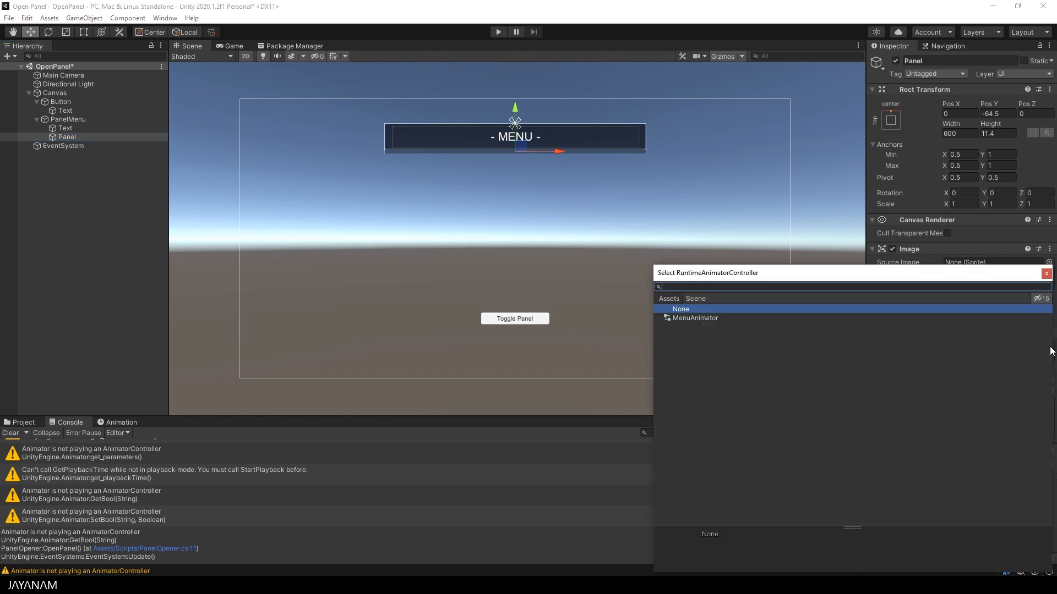
double_click(695, 317)
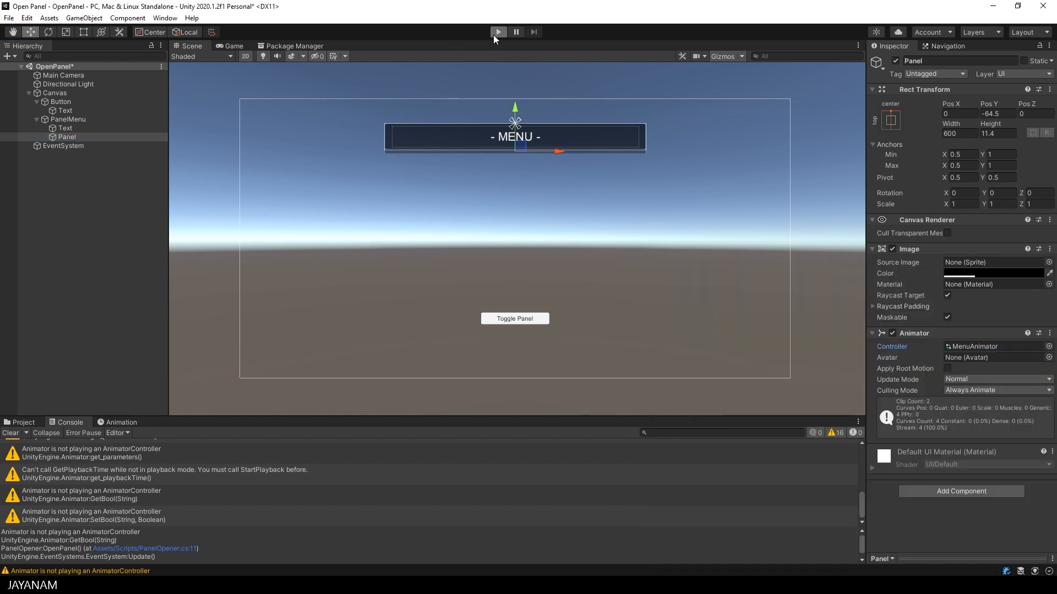
left_click(497, 32)
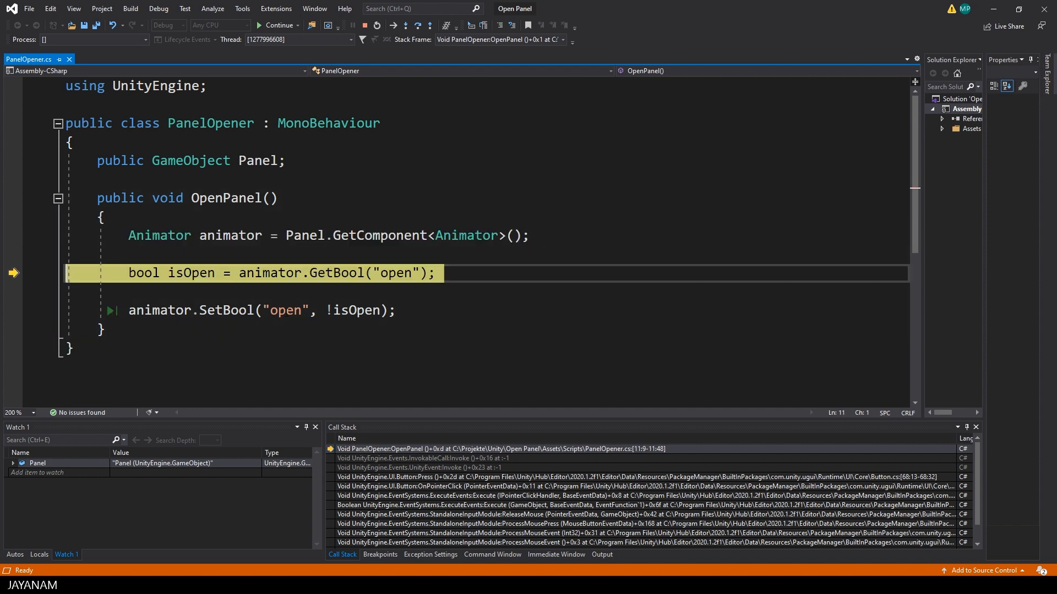
mouse_move(229, 235)
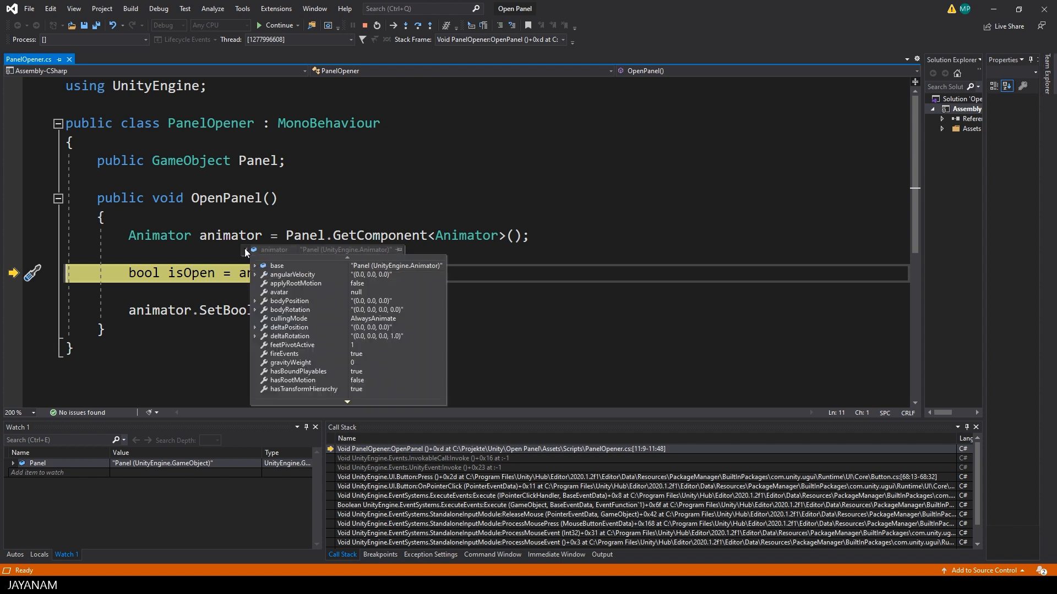
- Scroll through the animator's DataTip properties at the GetBool breakpoint
scroll("down", 3)
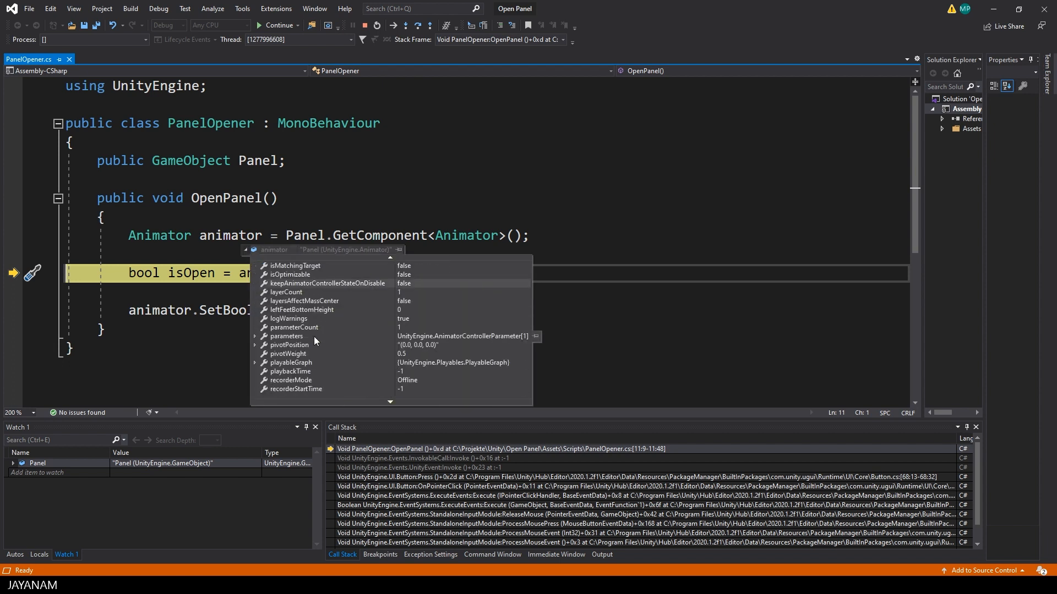
scroll("down", 3)
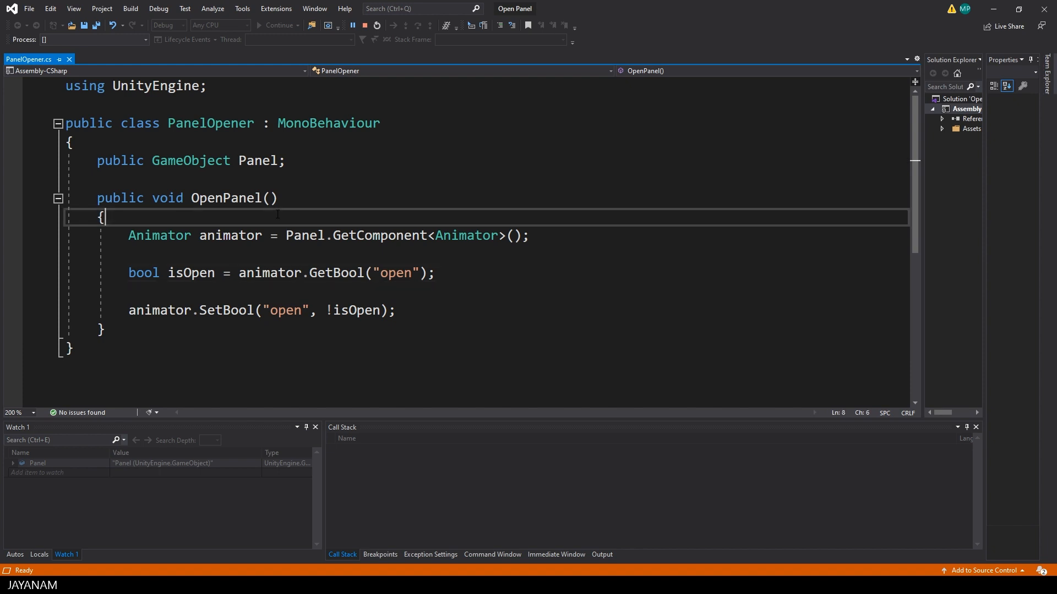
- Add Debug.Assert that Panel != null with the message 'Please assign a Panel in the inspector'
key("enter")
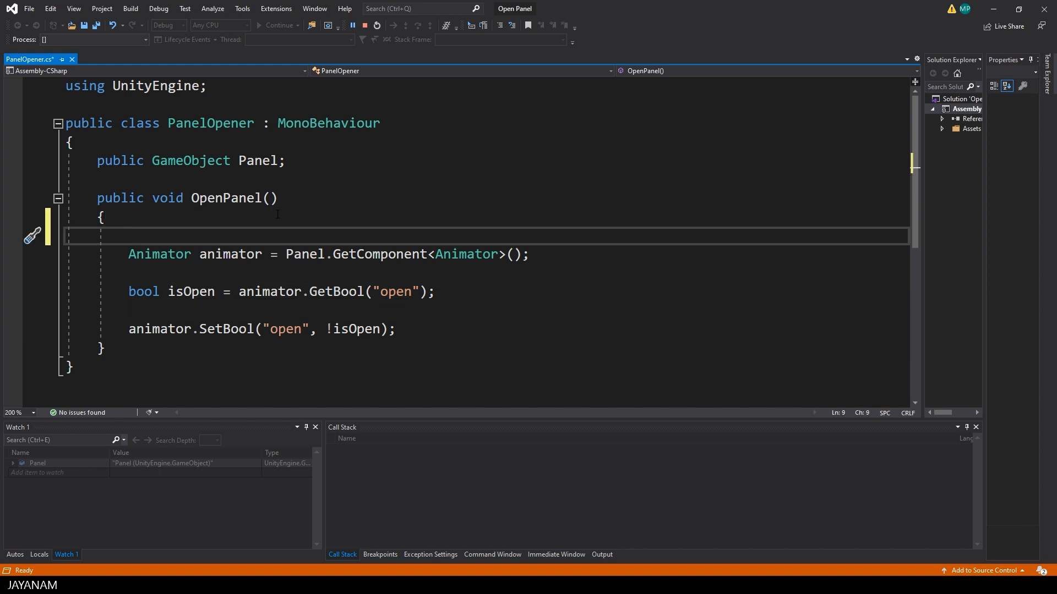
type("Debug.Assert(Panel")
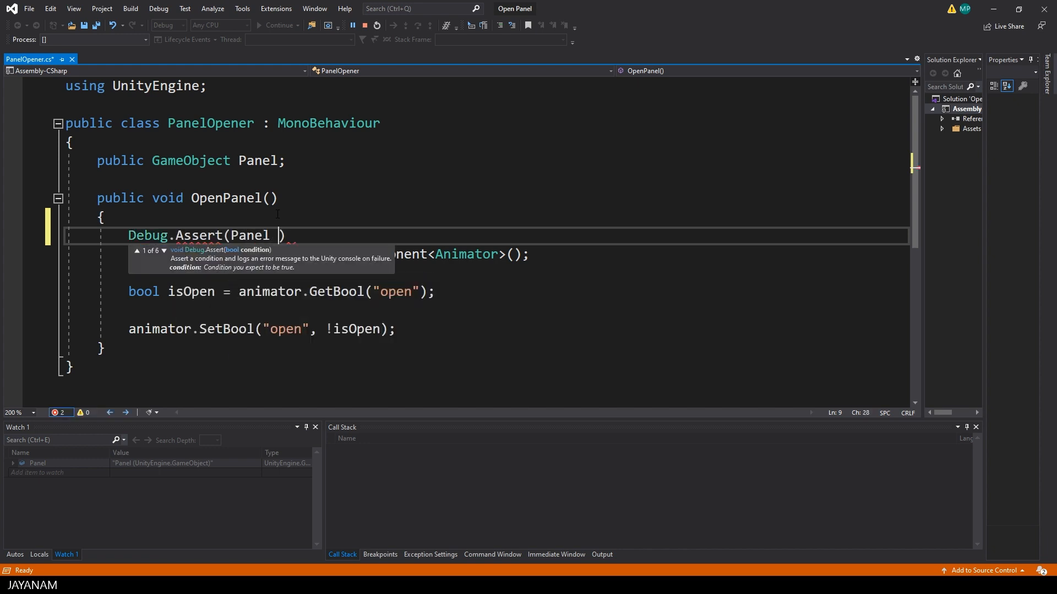
type("!)")
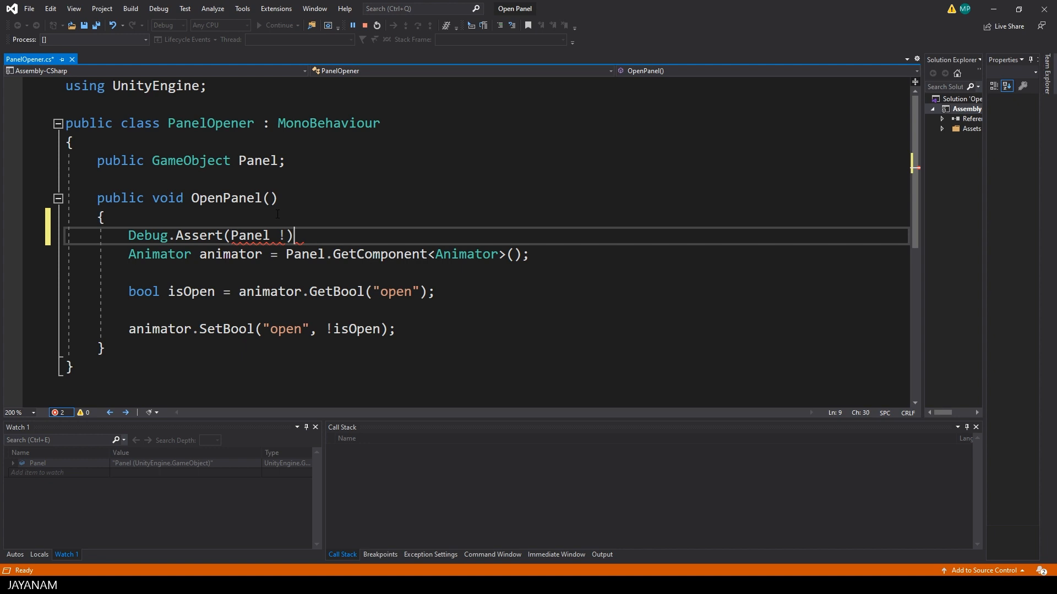
type("!= null")
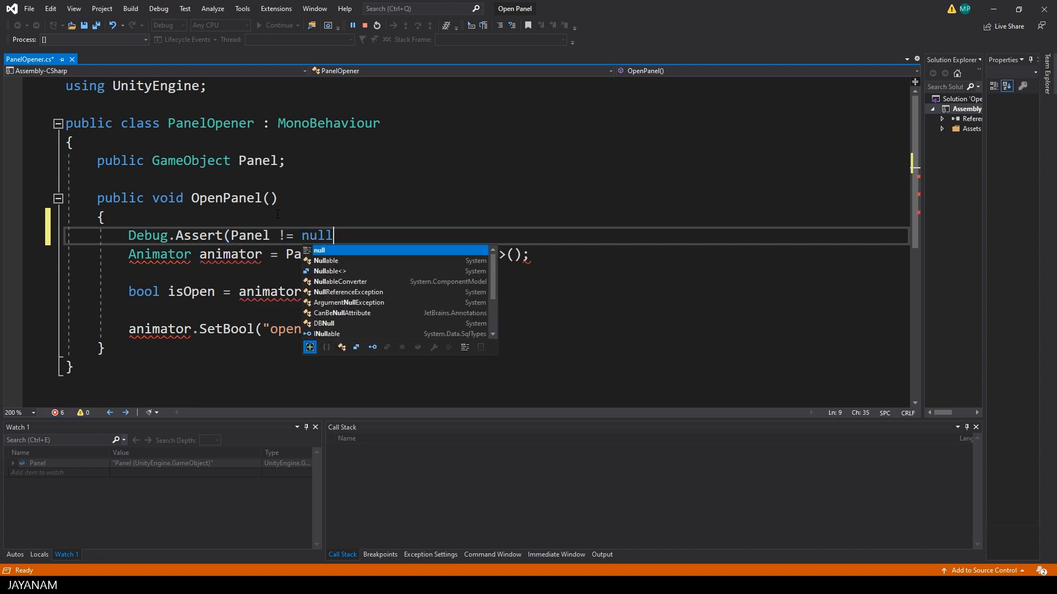
type(", \"Please assign a Panel to the PanelOpener in the in")
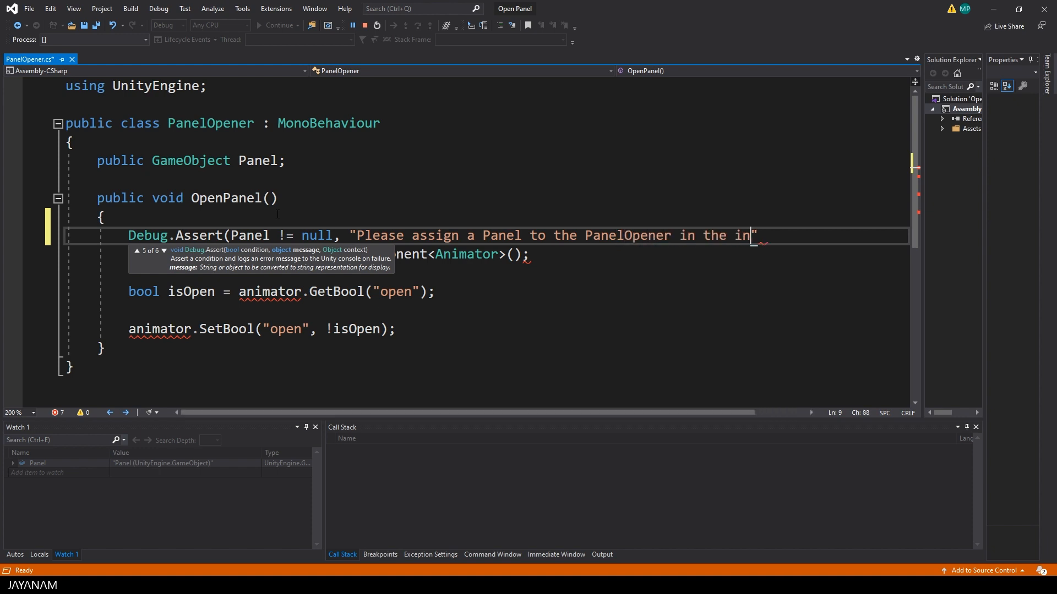
type("spector\");")
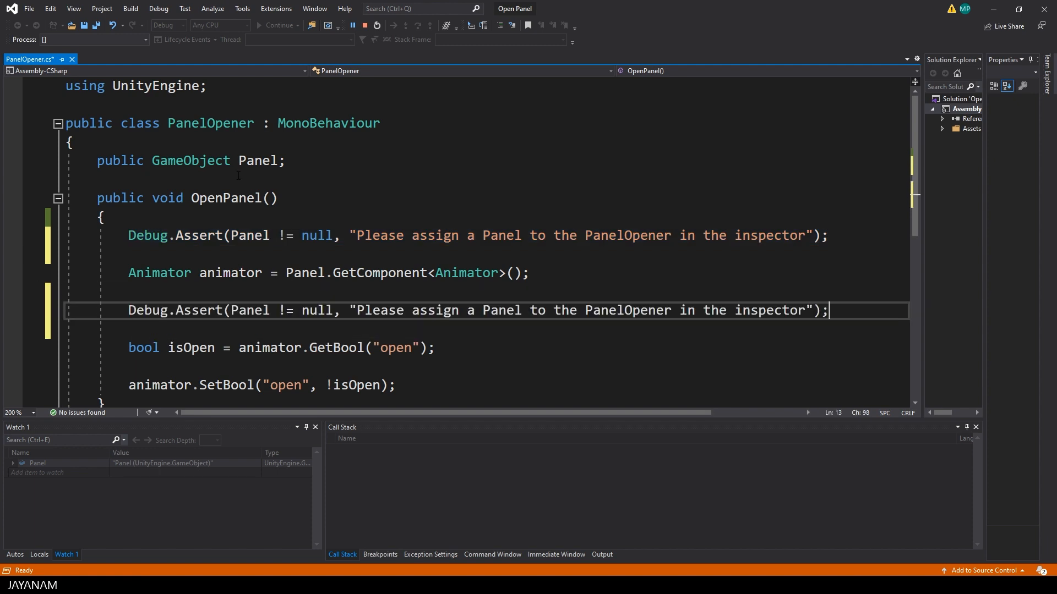
- Add Debug.Asserts that the Animator component and animator.runtimeAnimatorController are not null, with messages
type("animator")
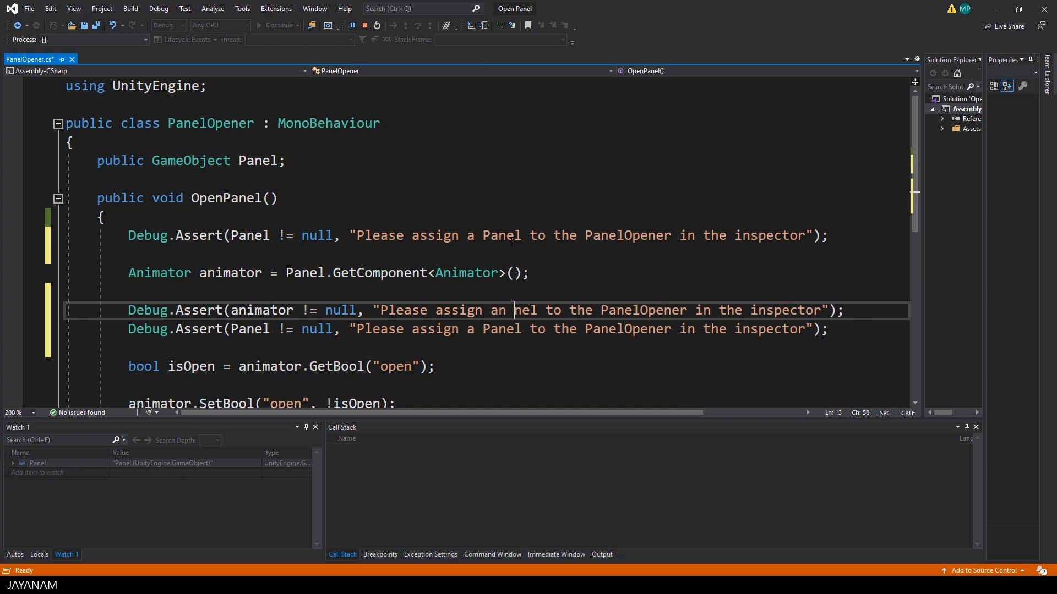
type("Animator")
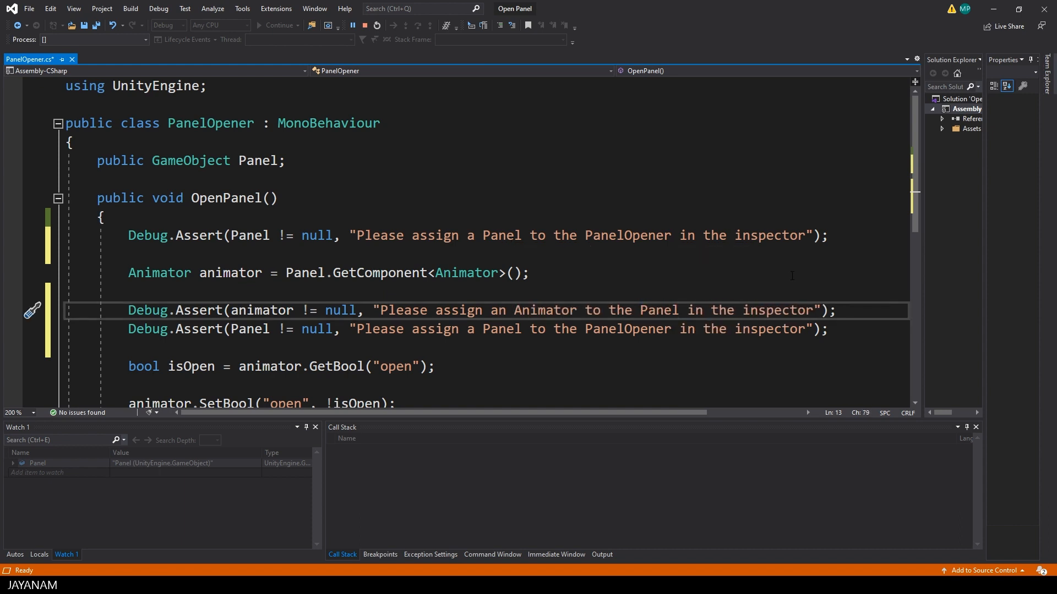
type("component")
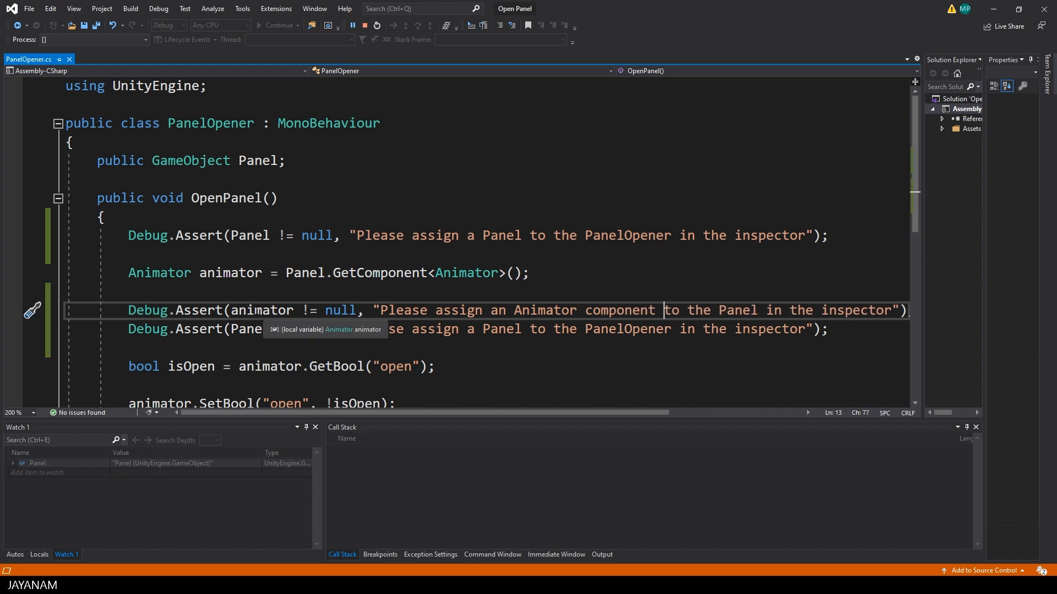
type("animator")
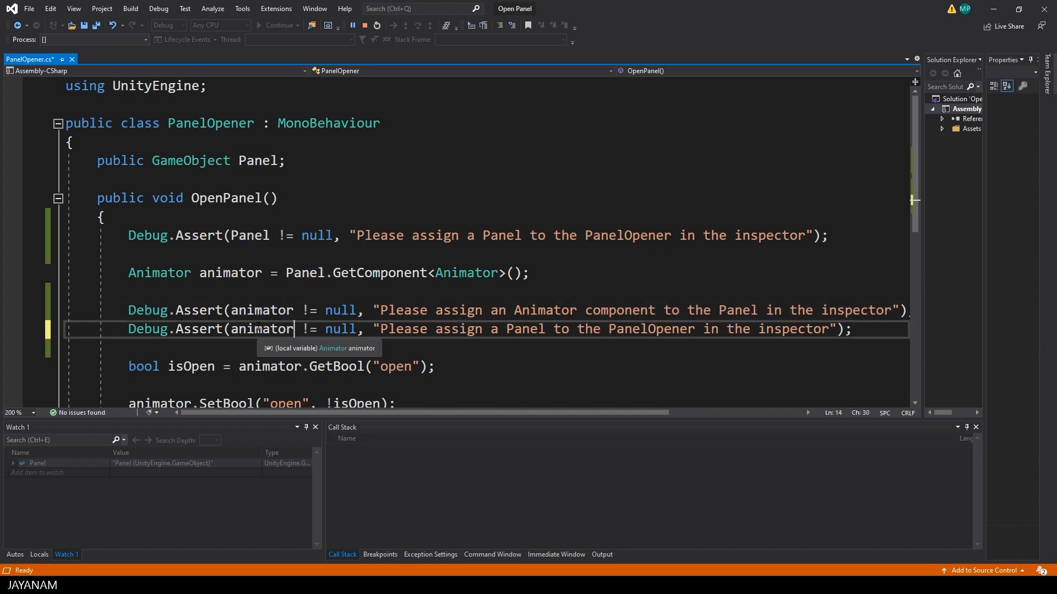
type(".runtimeAnimatorController")
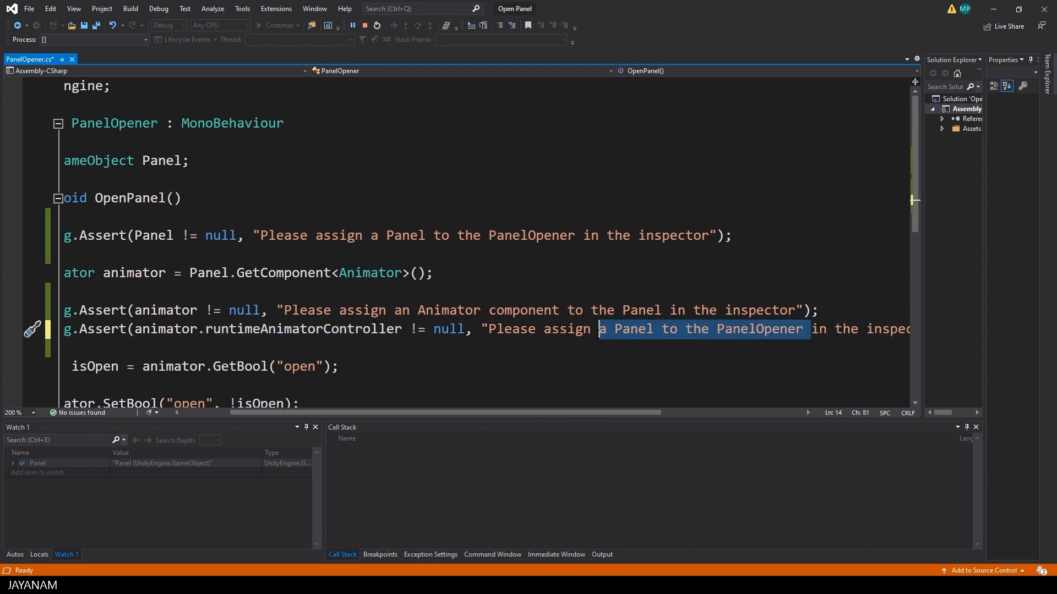
type("a runtime animator controller")
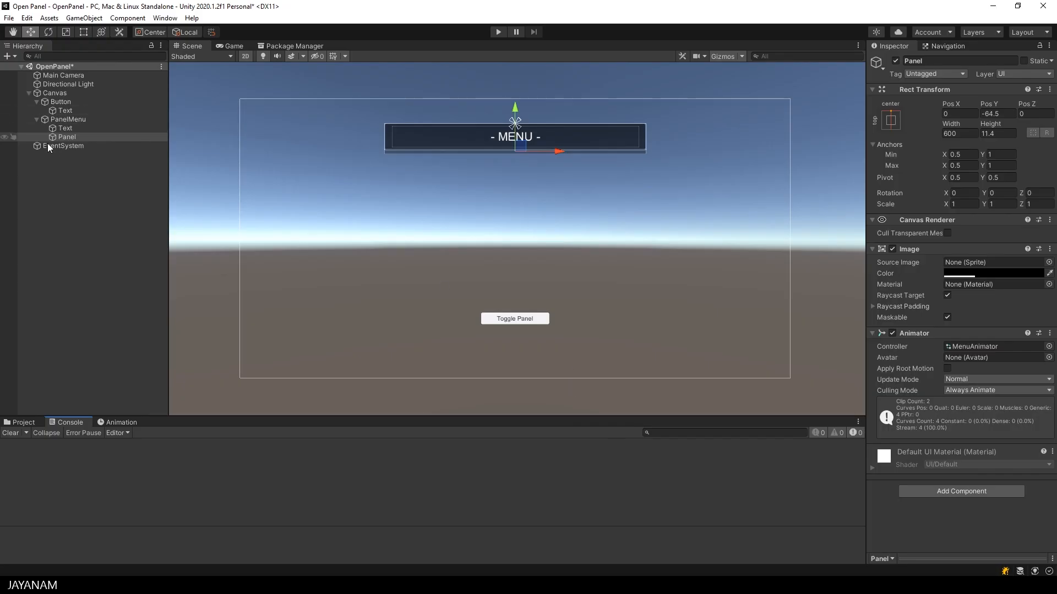
- Clear the Panel's Animator controller, run, toggle the panel and show the assertion error in the Console
left_click(66, 136)
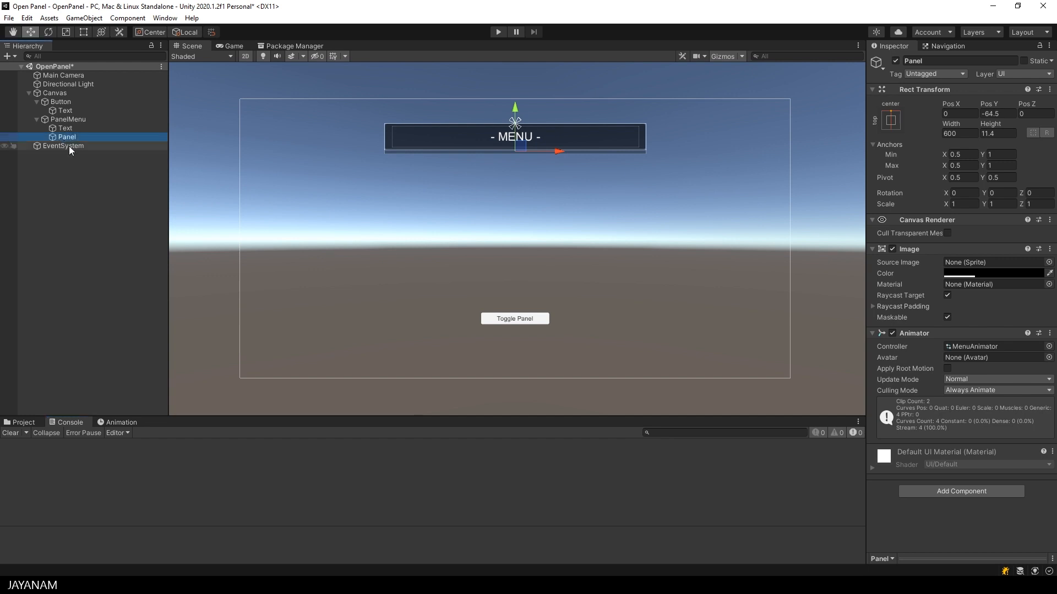
left_click(1047, 347)
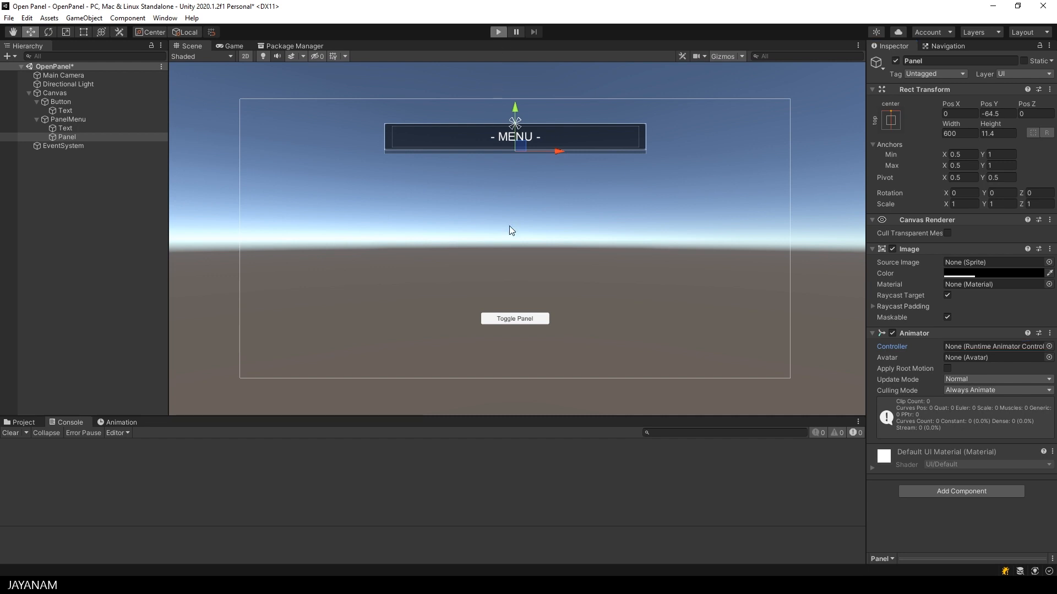
left_click(498, 32)
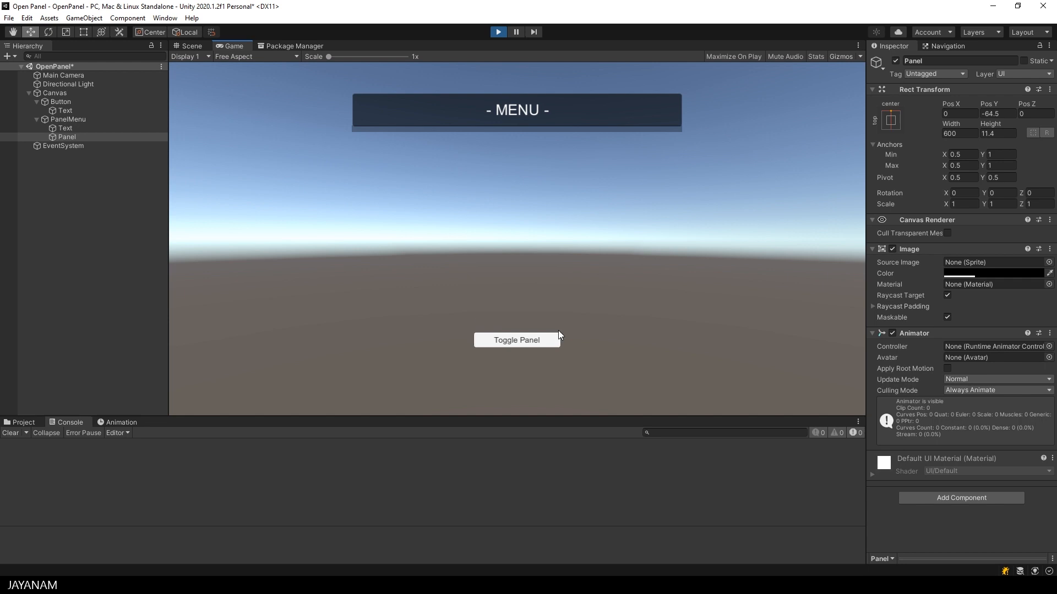
left_click(516, 340)
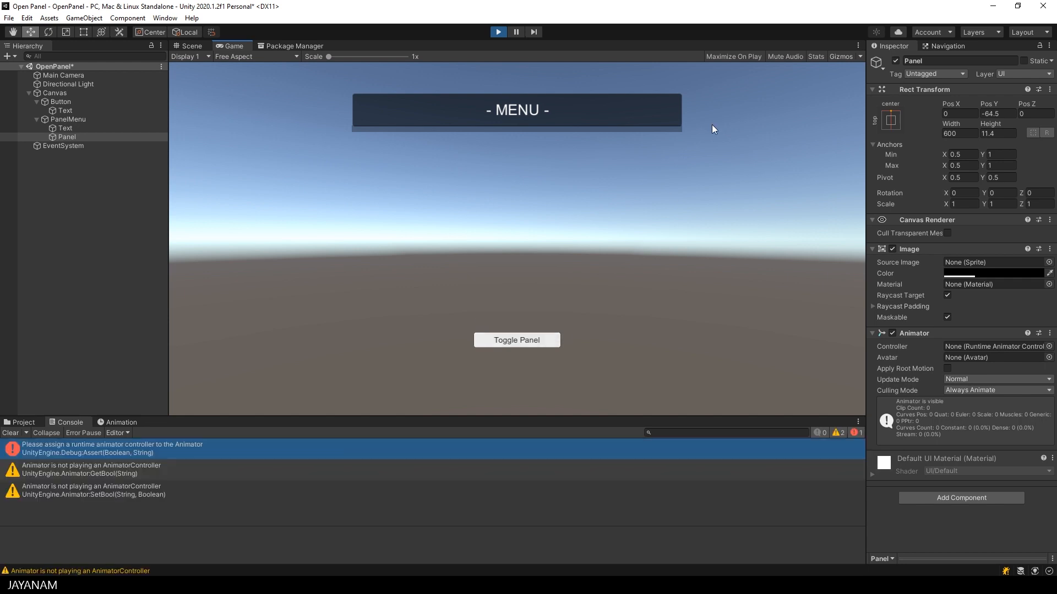
left_click(111, 448)
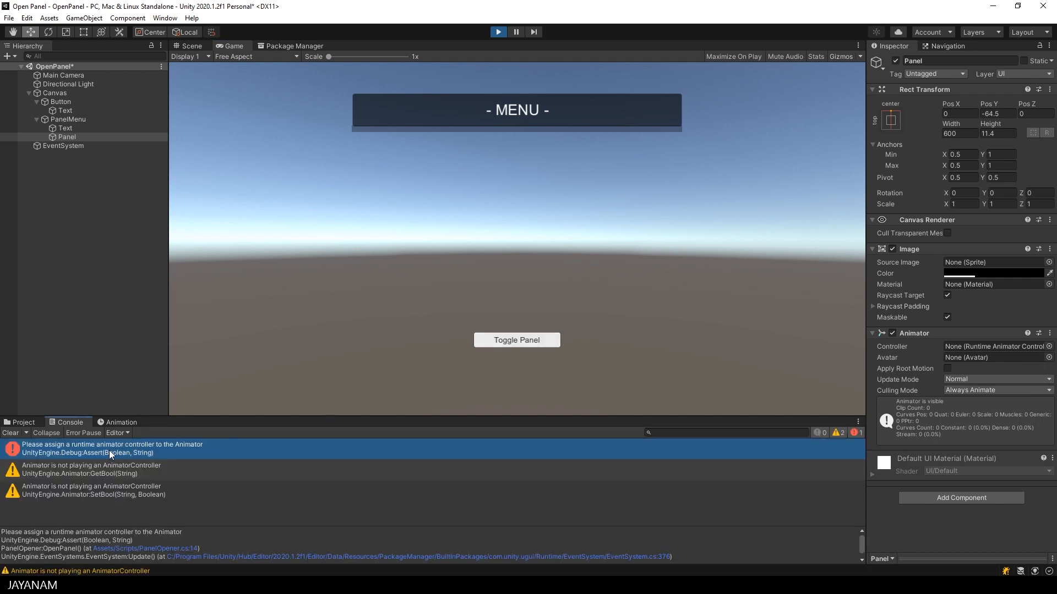